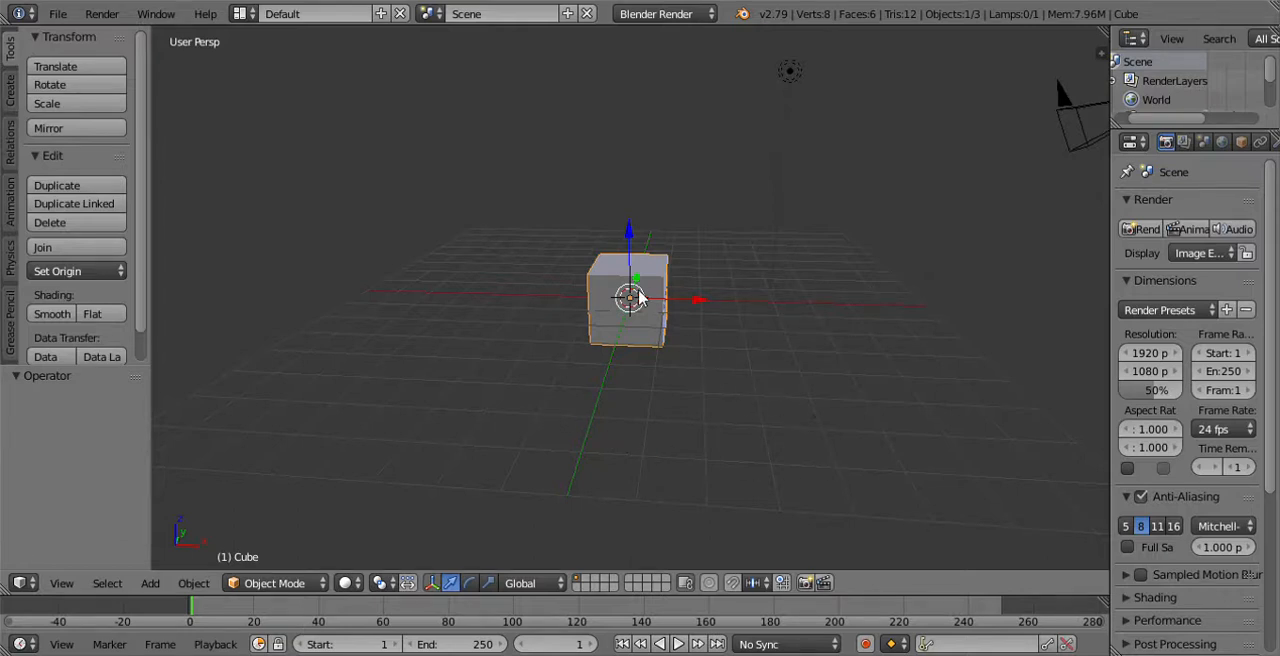
mouse_move(616, 356)
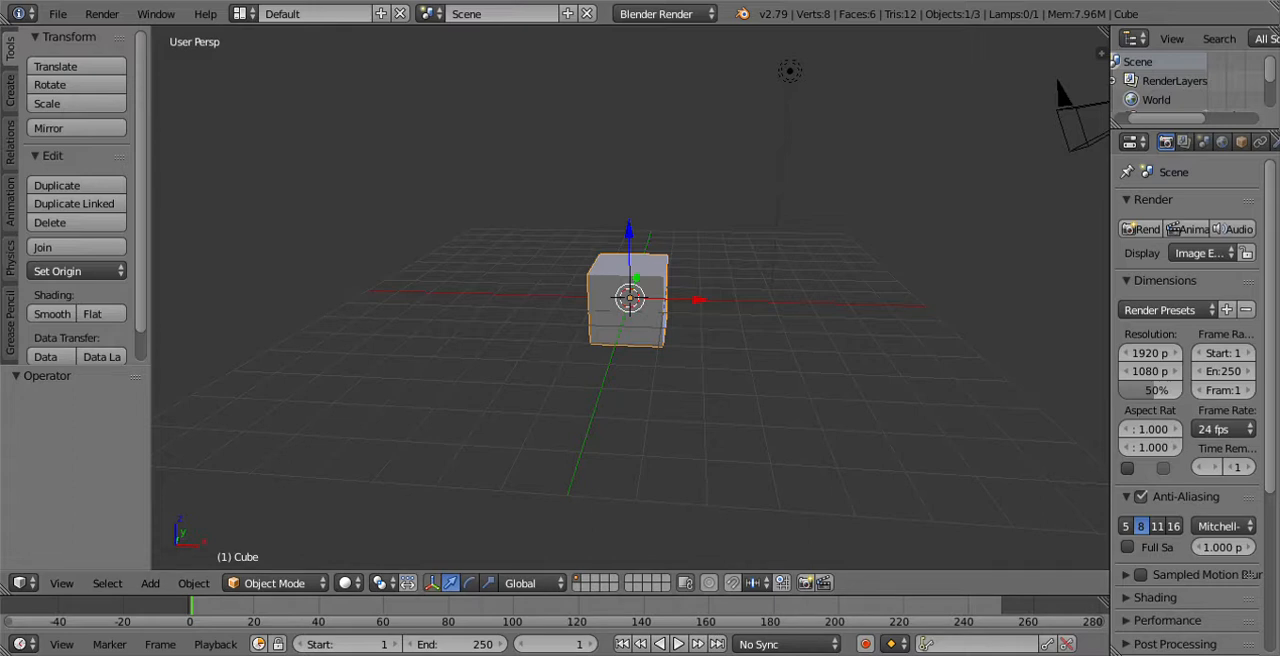
Scale the default cube along X into a long, flat ground bar.
click(464, 172)
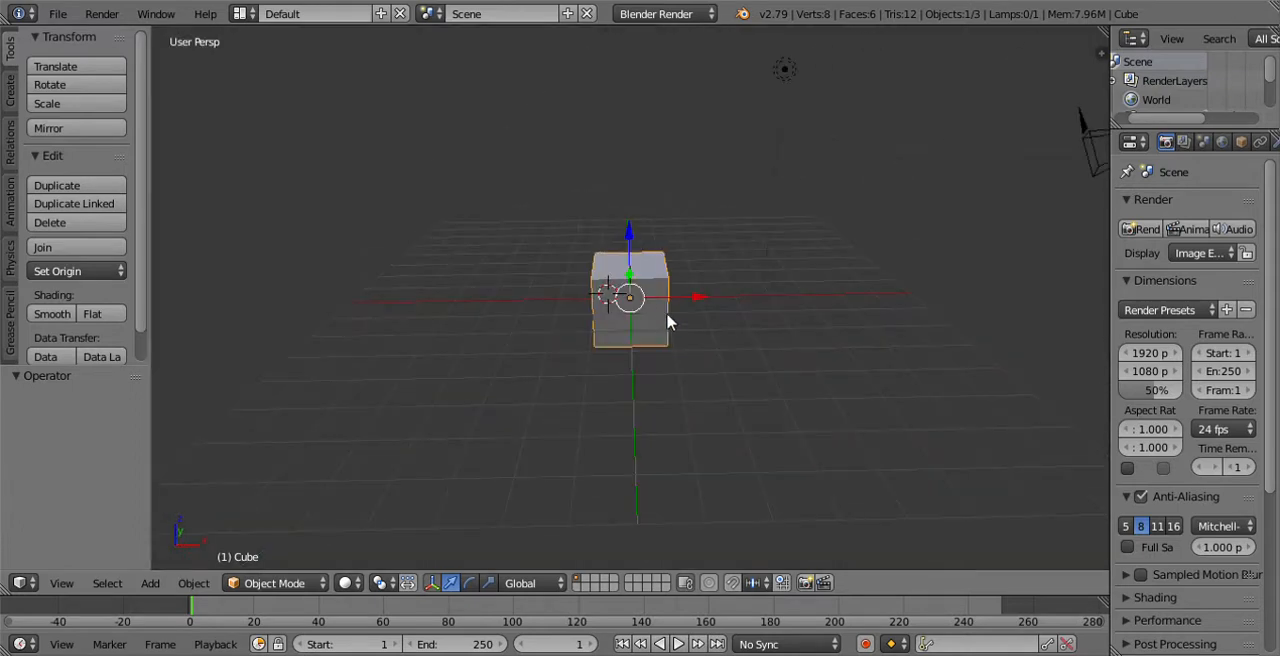
mouse_move(644, 308)
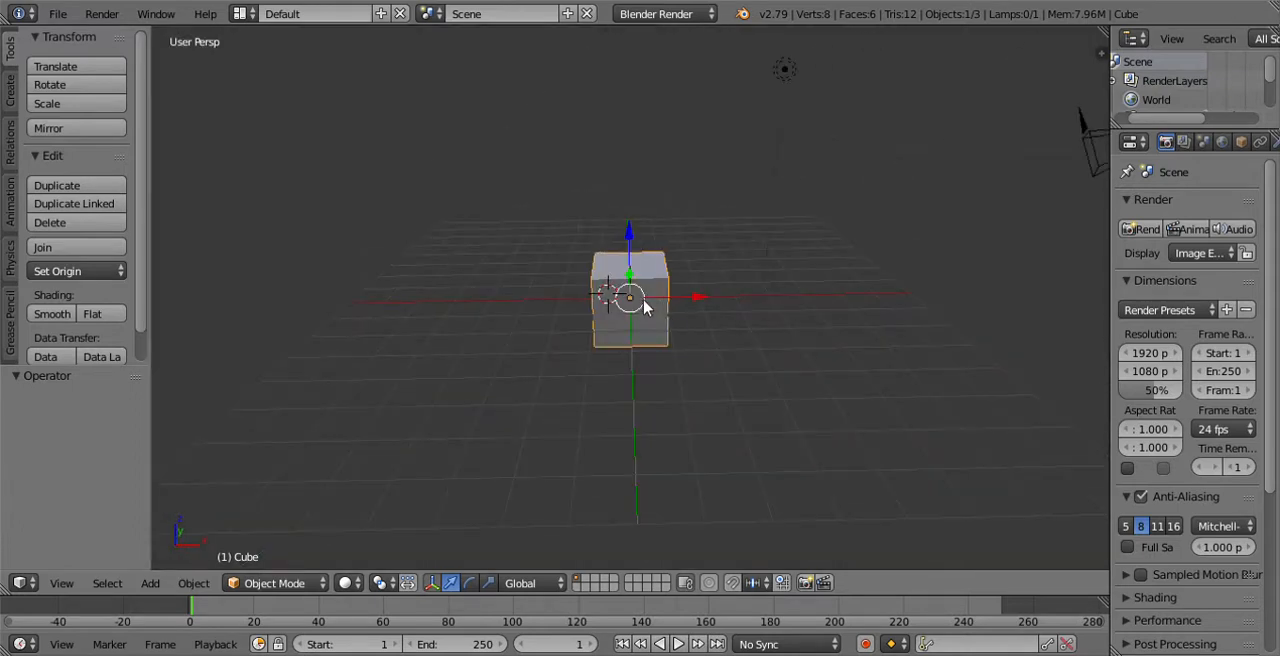
click(630, 300)
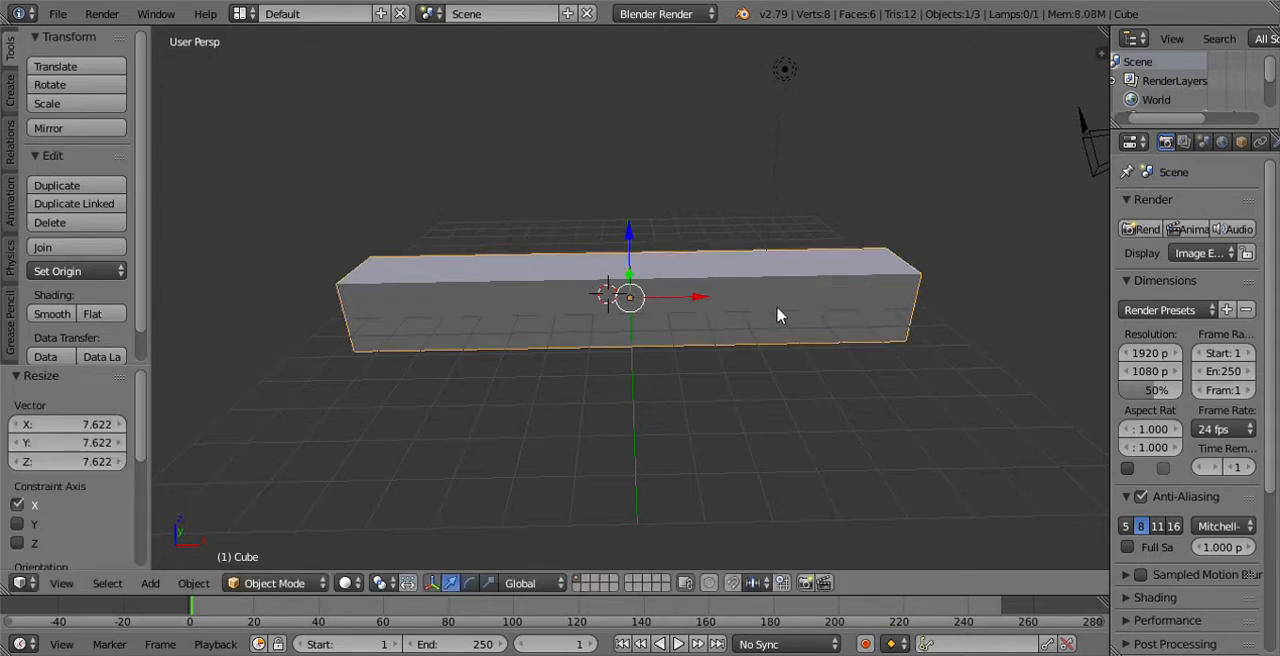
mouse_move(630, 354)
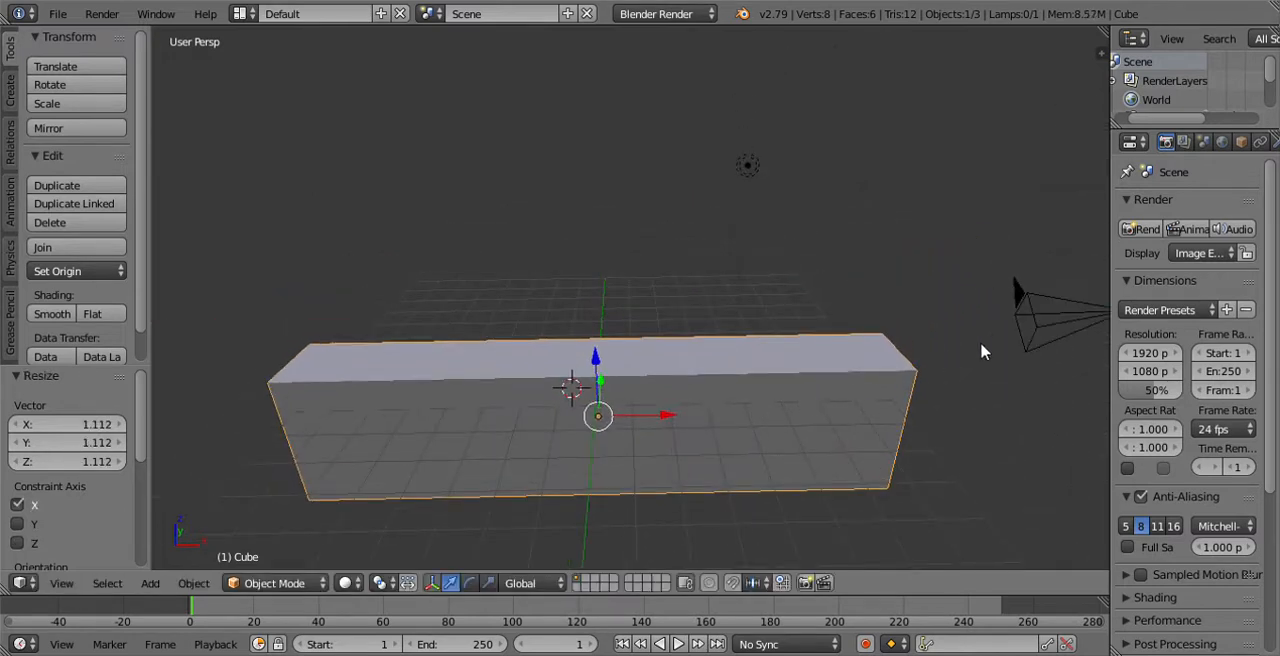
Set the camera's rotation to X 90°, Y 0, Z 0 and shift its X location sideways.
click(1056, 316)
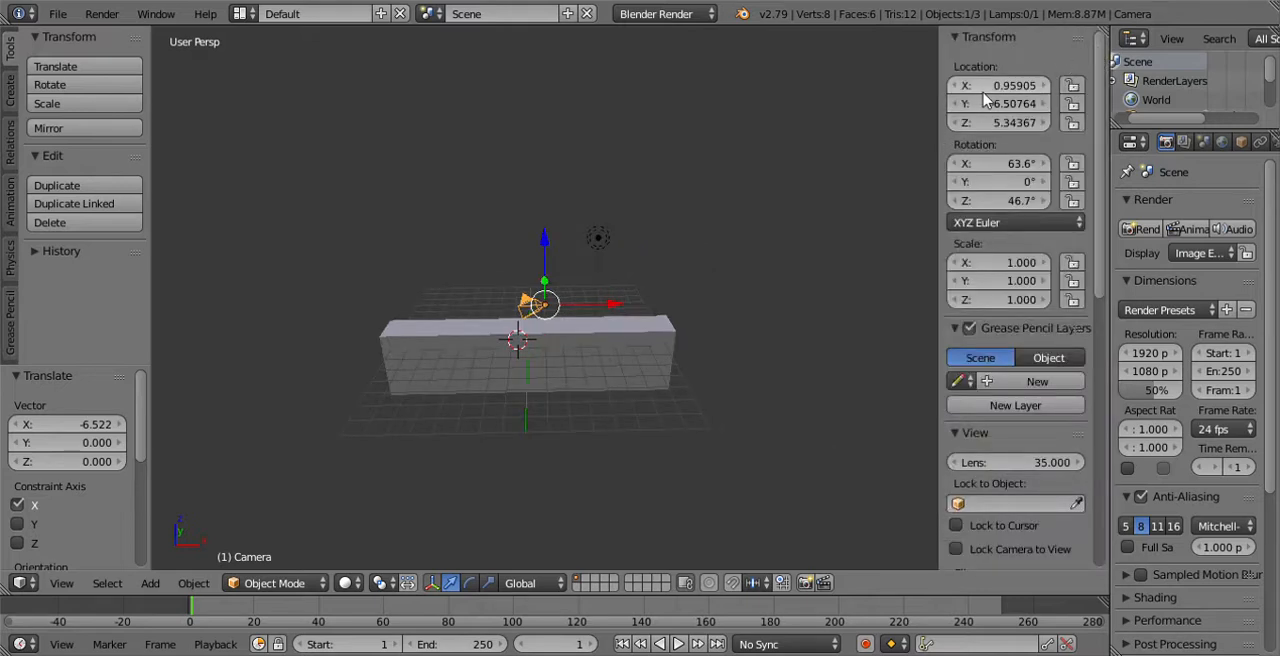
click(998, 164)
text(90)
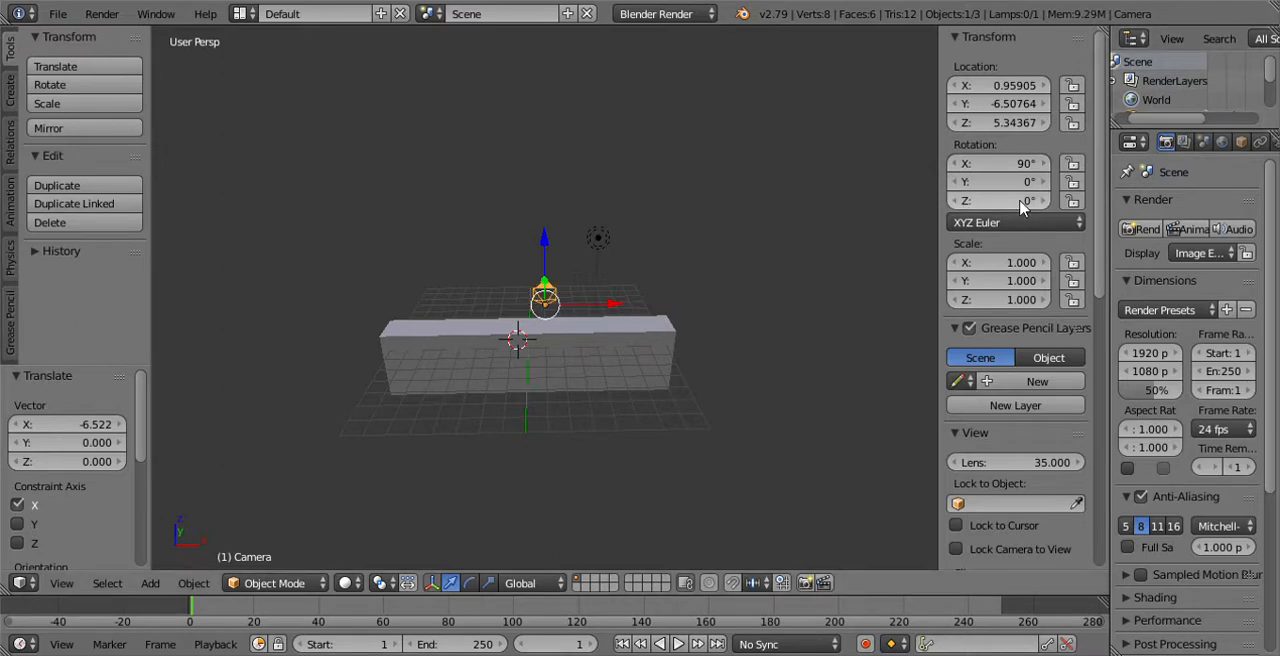
drag(544, 304, 428, 308)
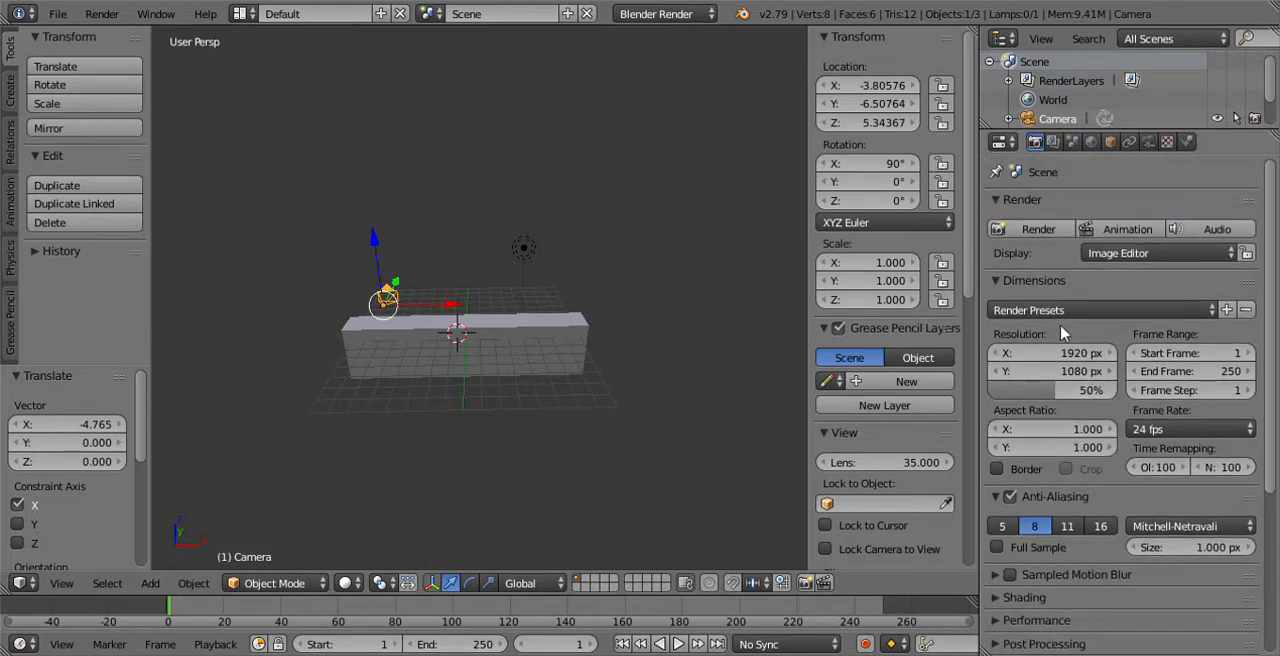
Switch the camera lens to Orthographic and check the framing through the camera view.
click(1148, 140)
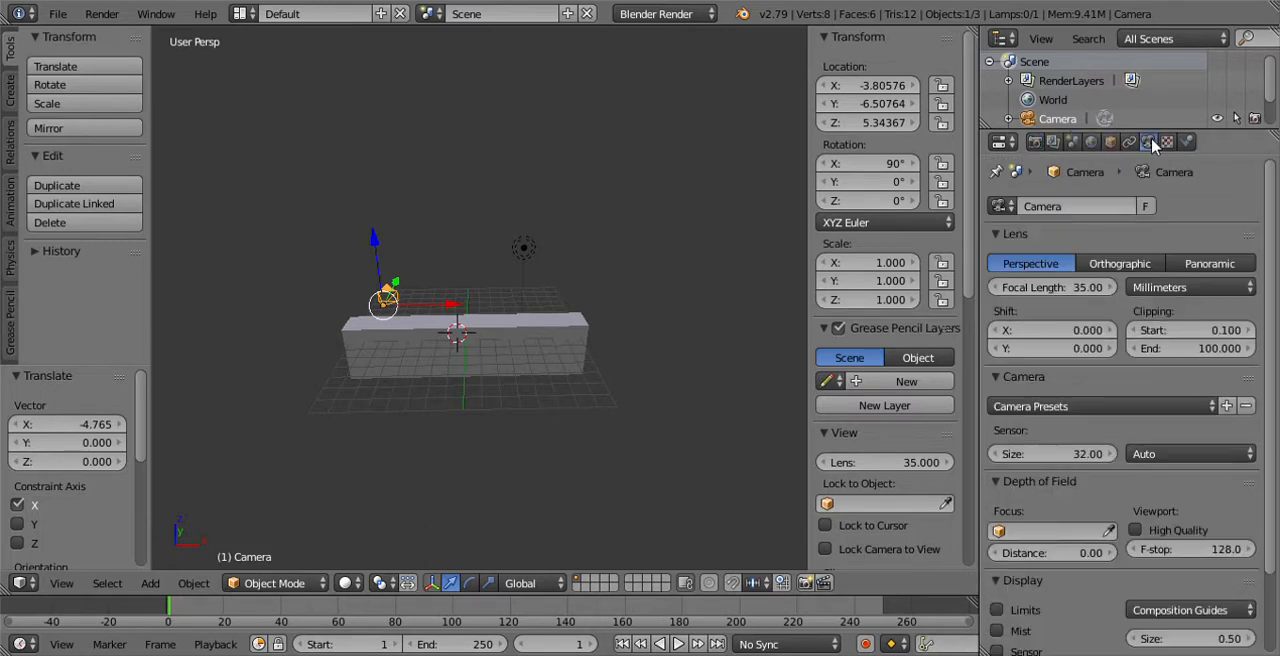
click(1120, 264)
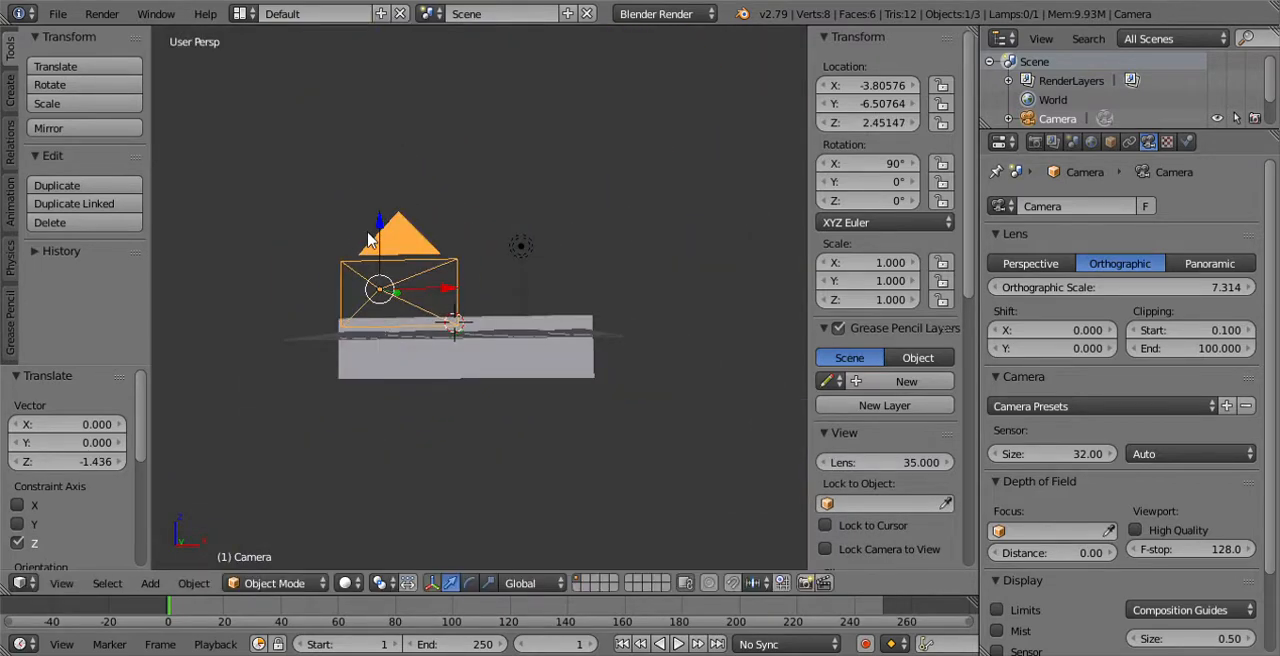
mouse_move(396, 260)
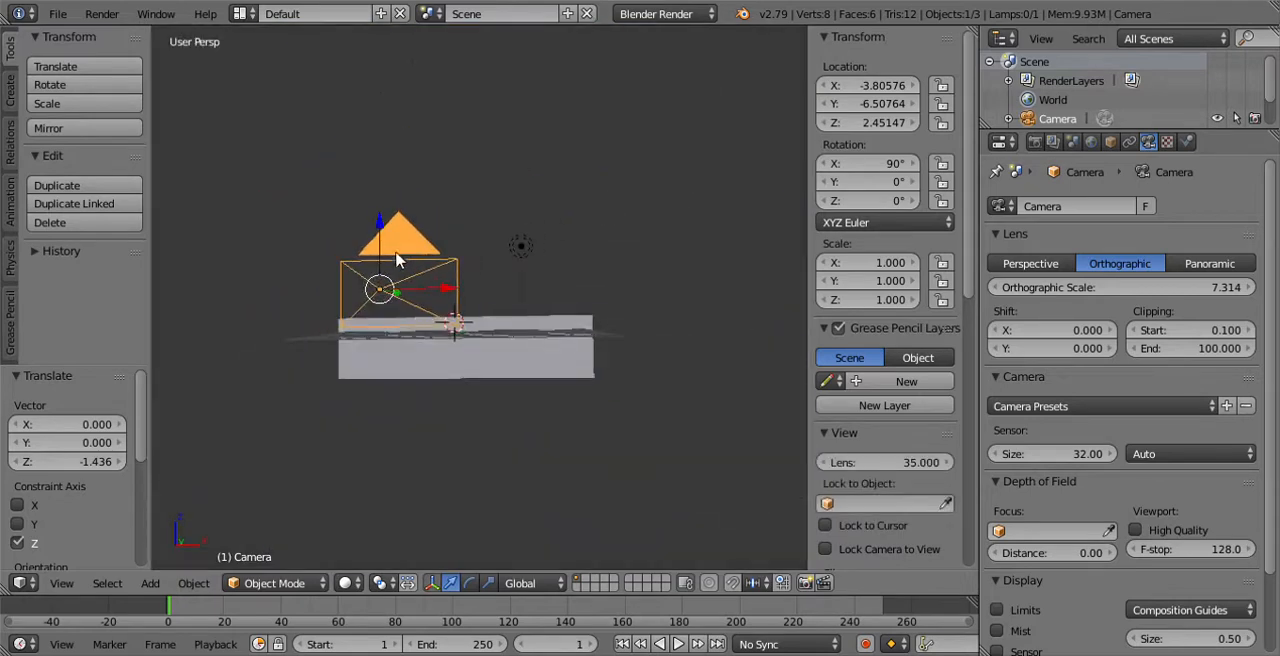
key(KP_0)
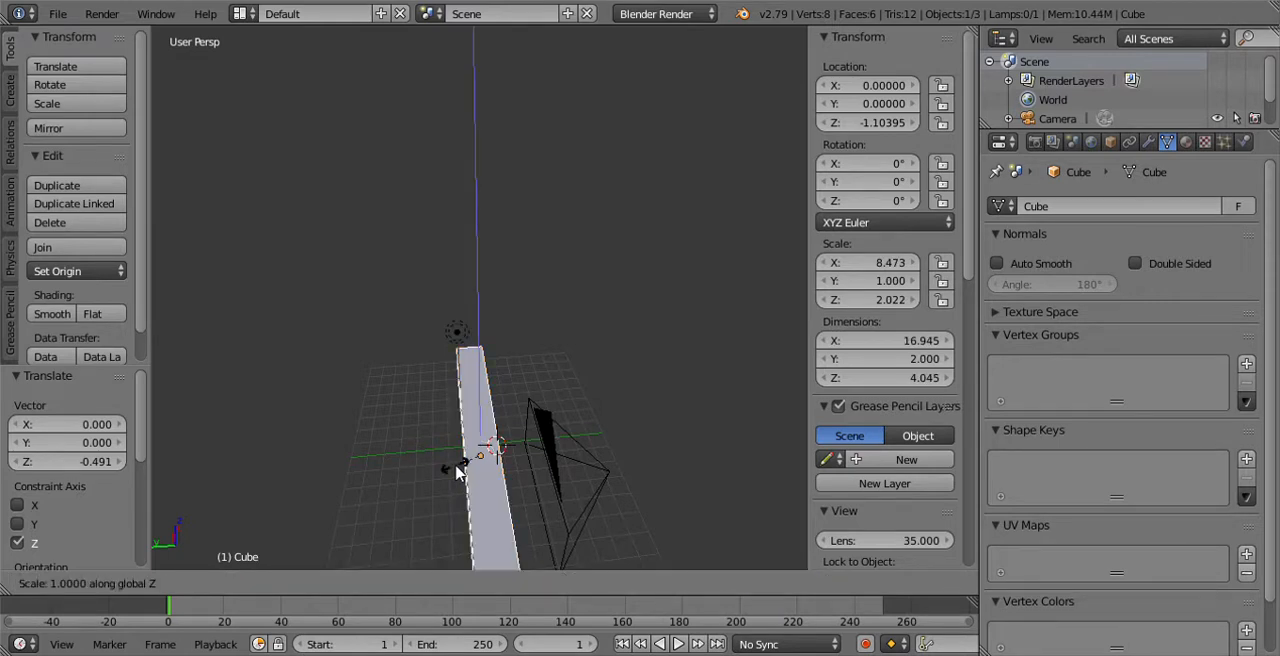
Scale the ground block to 1.7 along Y and show its material settings.
key(y)
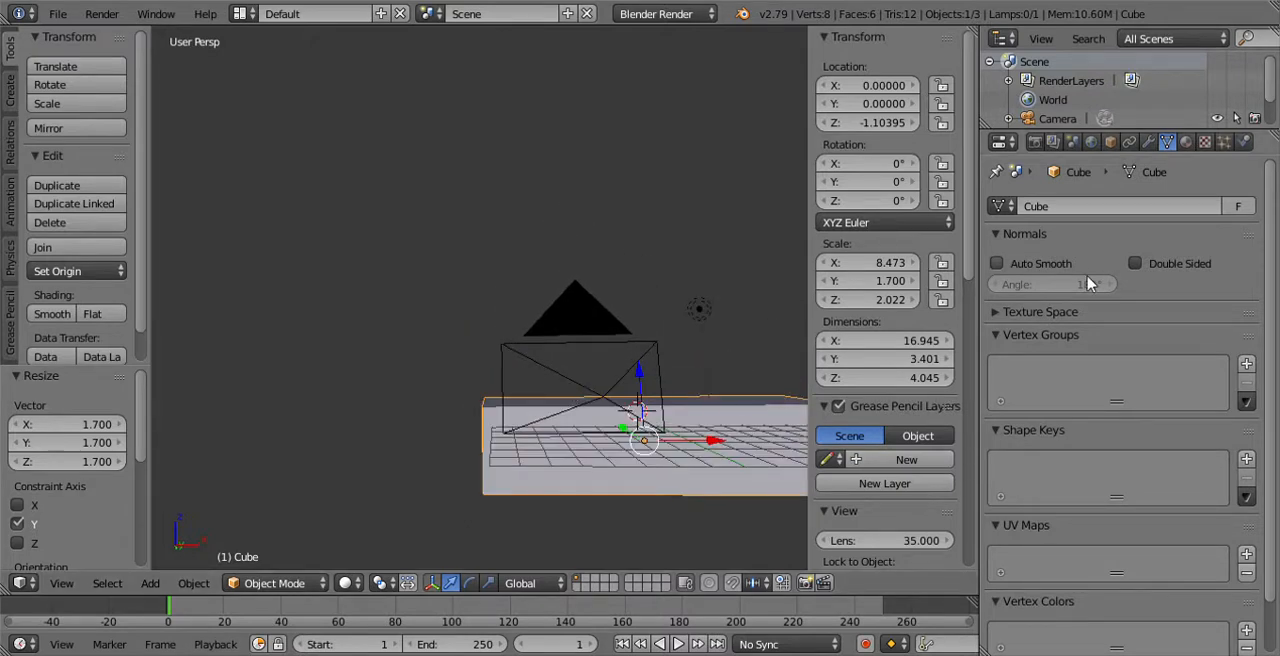
click(1186, 140)
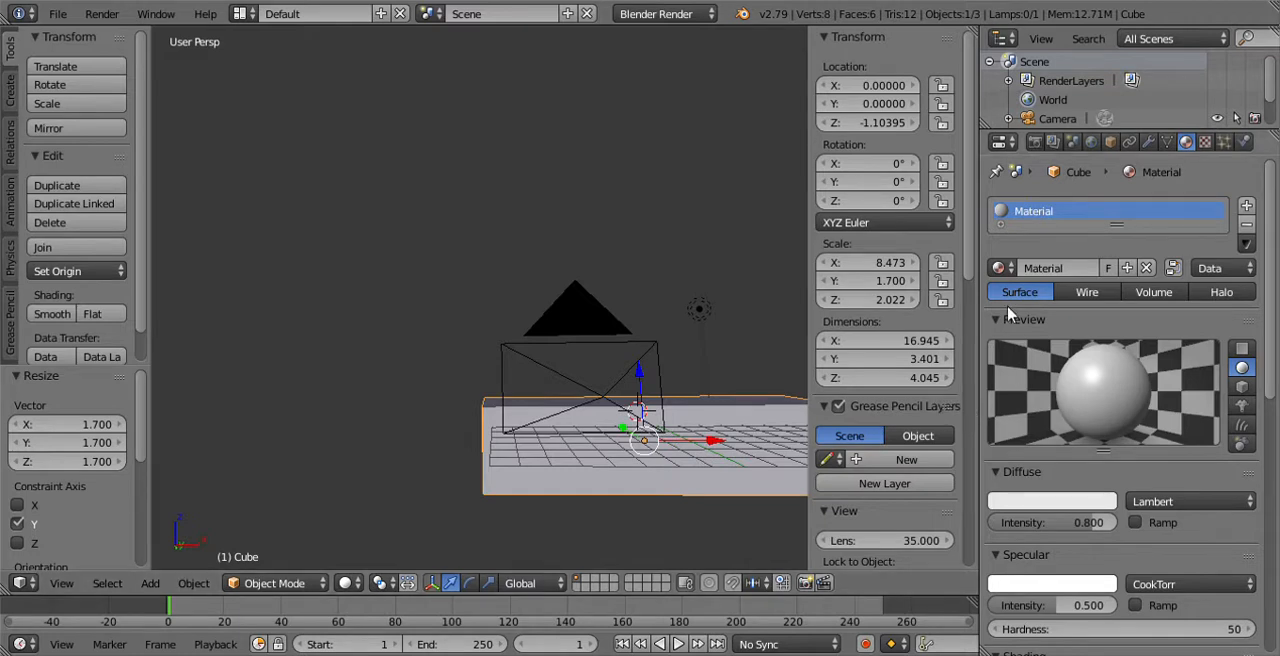
Give the ground material a bright green diffuse colour and go to the World settings.
click(1052, 500)
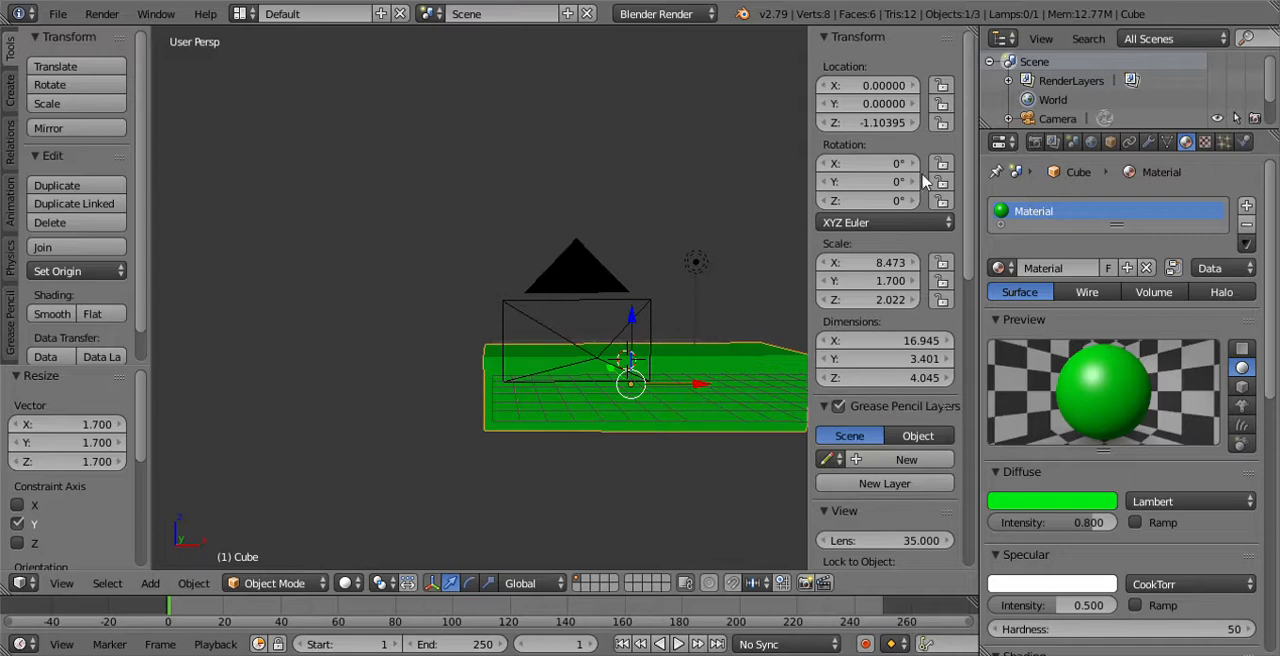
click(1092, 140)
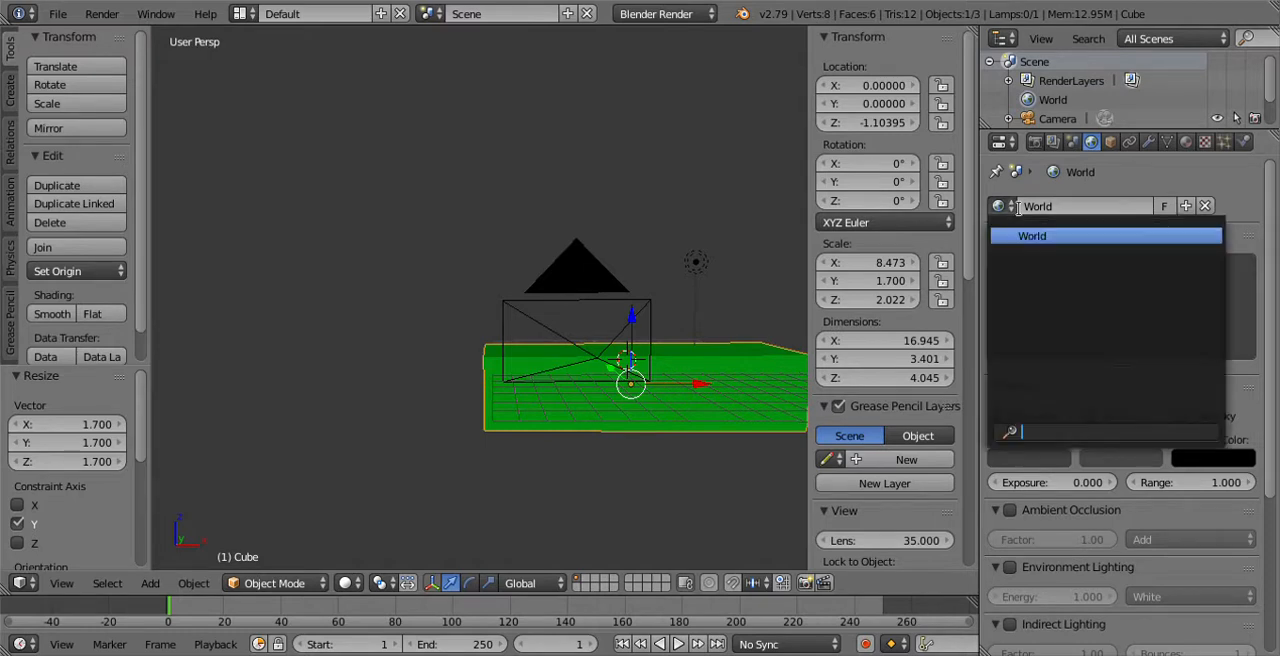
Set the world horizon colour to blue and switch the render engine to Blender Game.
click(1032, 236)
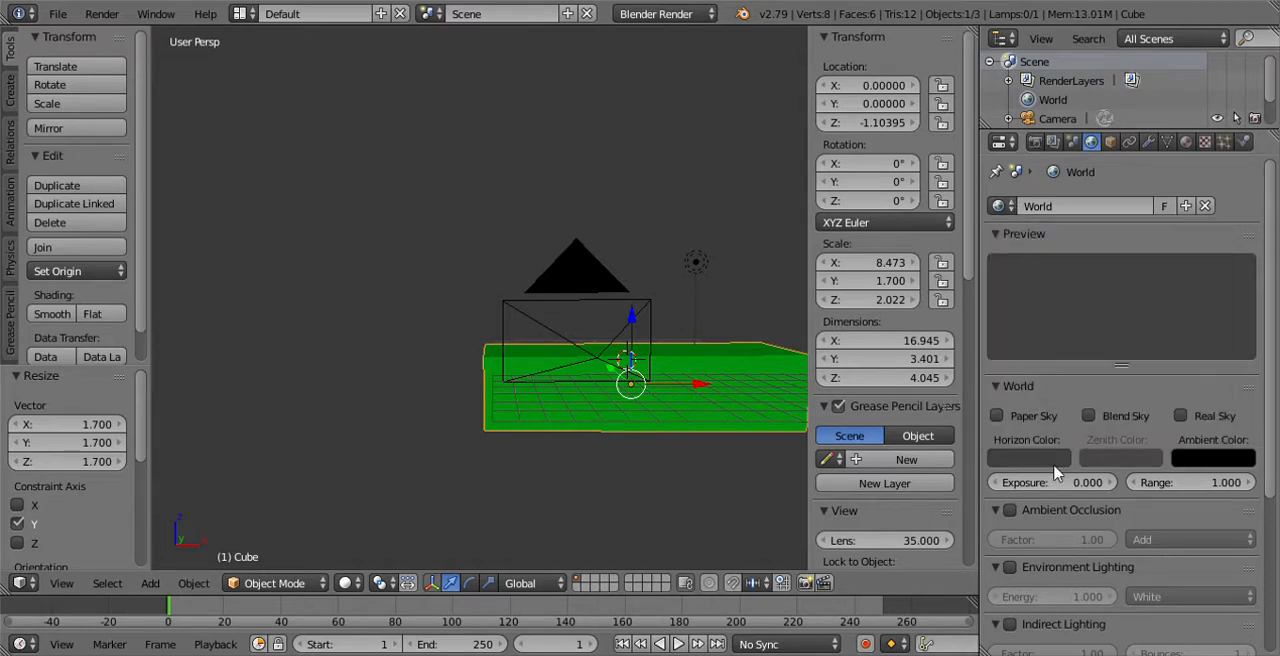
click(1028, 458)
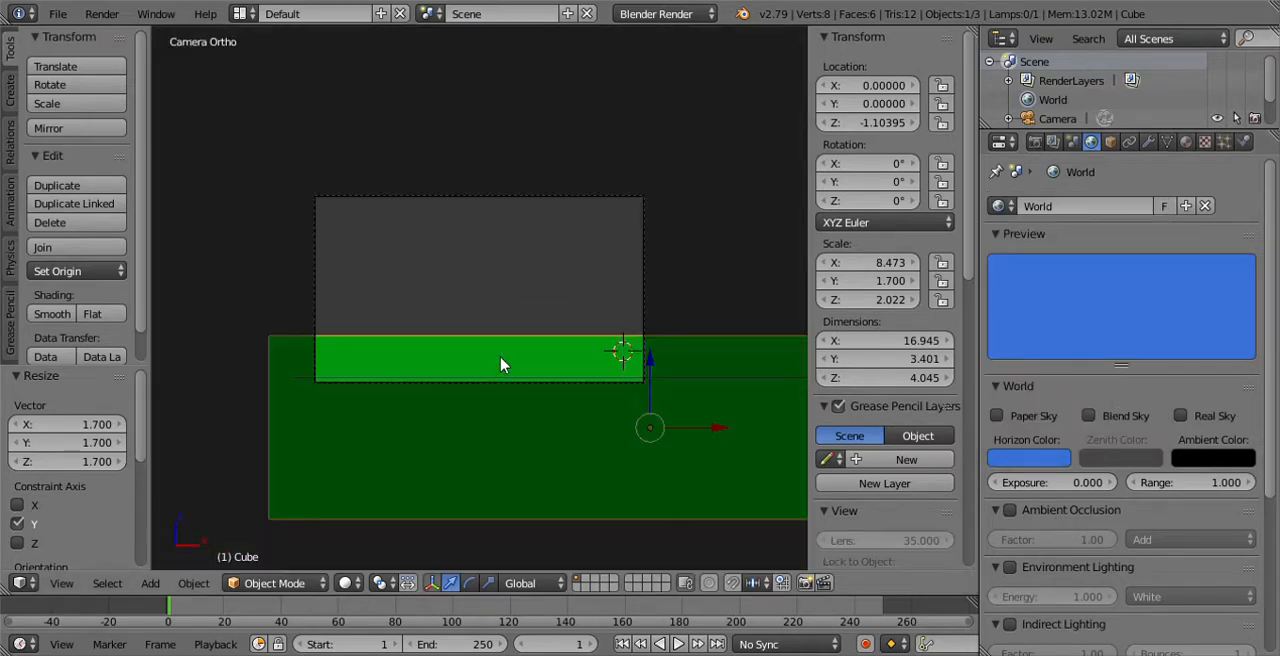
click(664, 12)
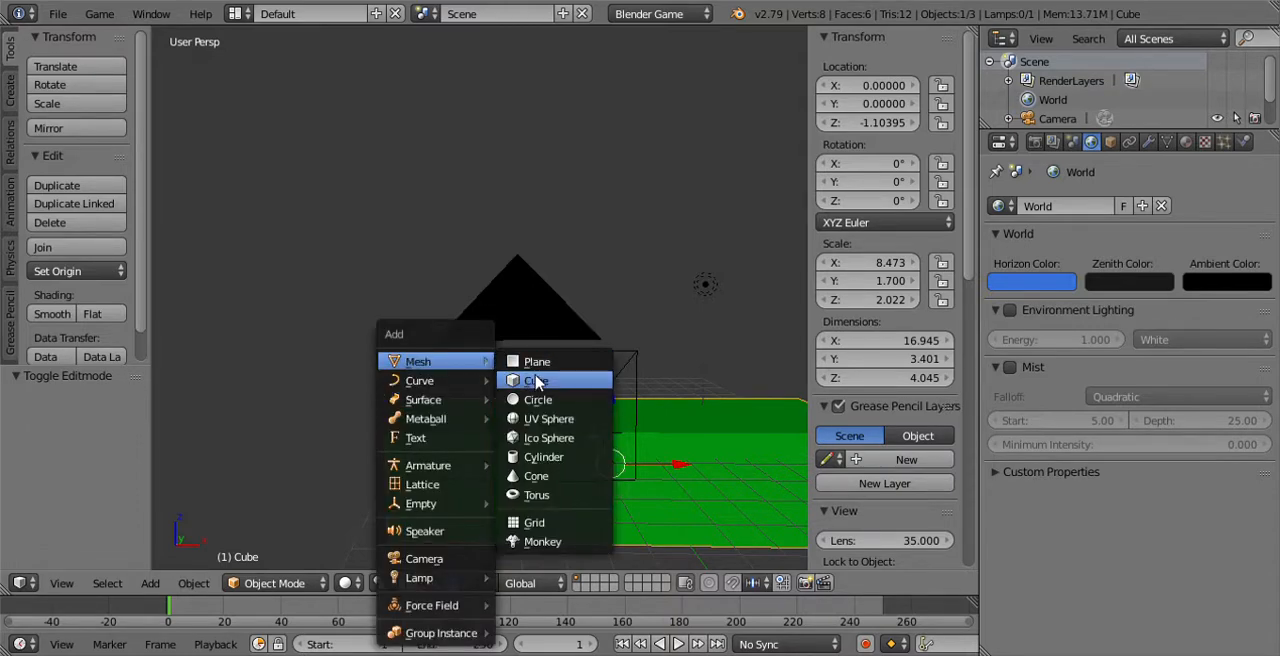
Add a second cube and move it onto the left end of the green ground.
click(536, 380)
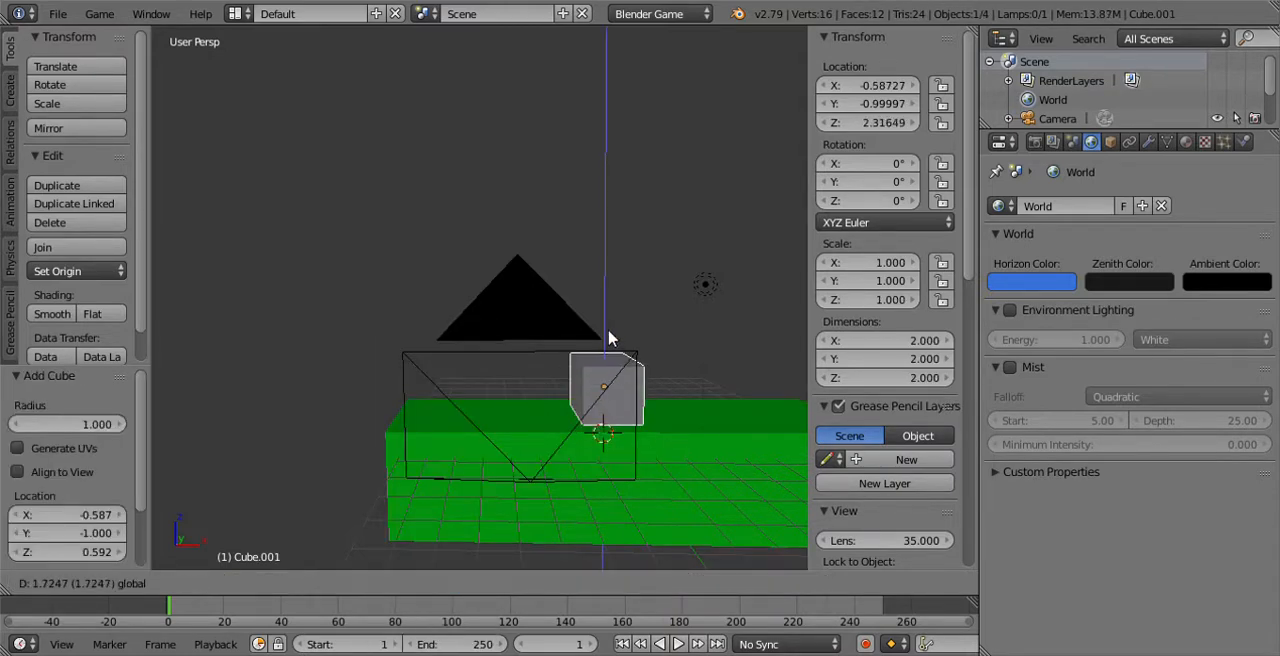
drag(604, 388, 492, 388)
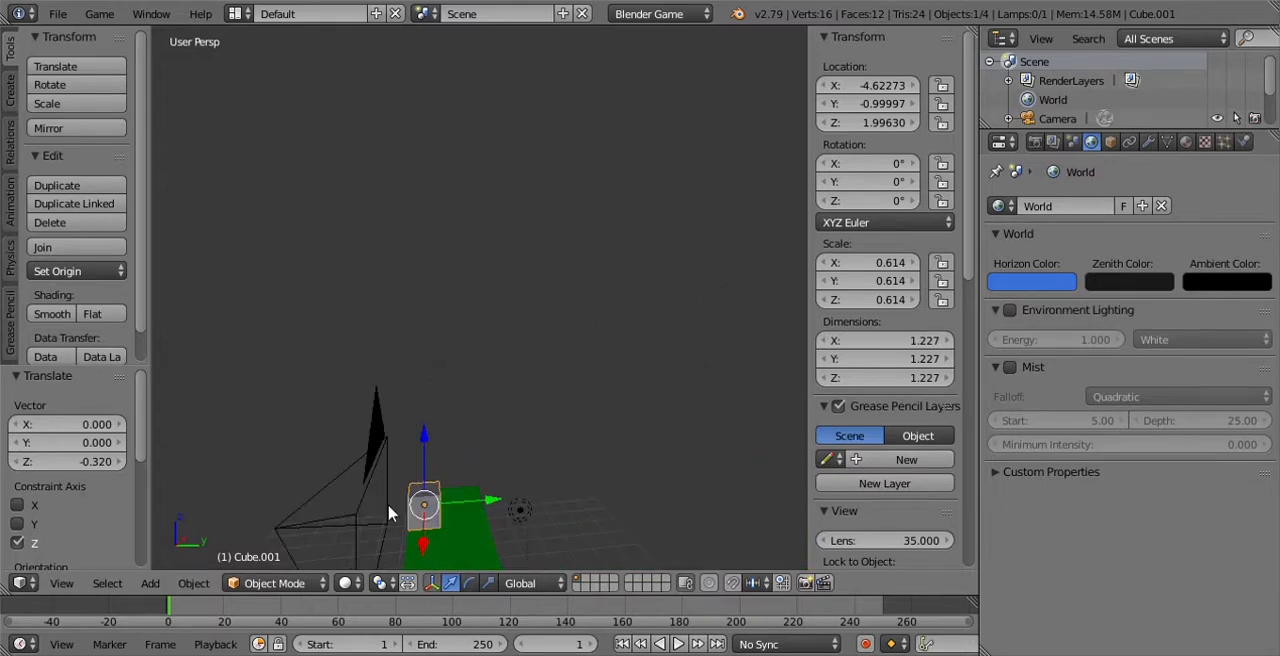
drag(424, 500, 448, 456)
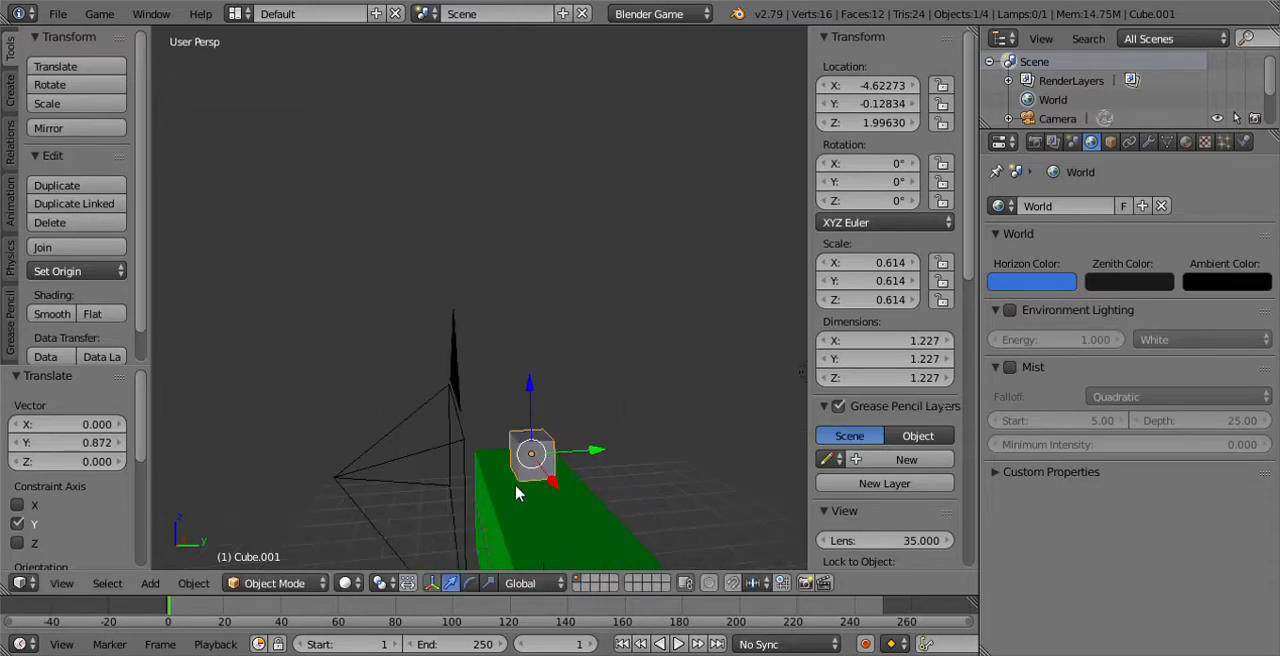
mouse_move(550, 476)
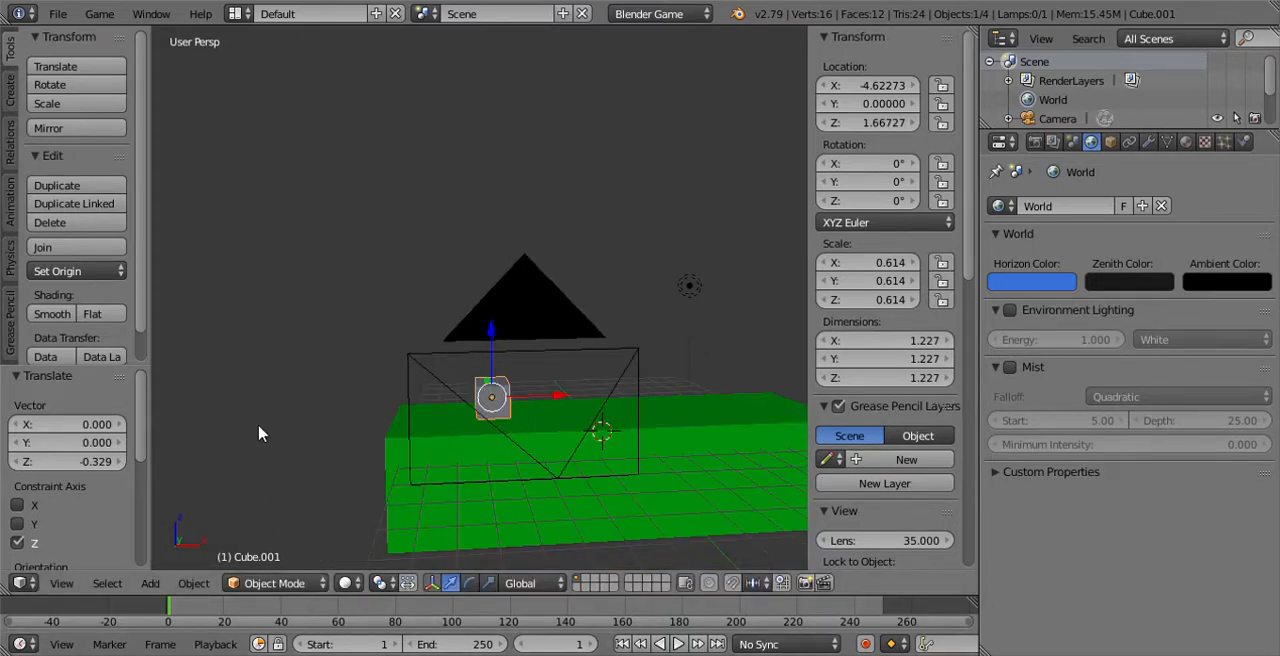
mouse_move(492, 356)
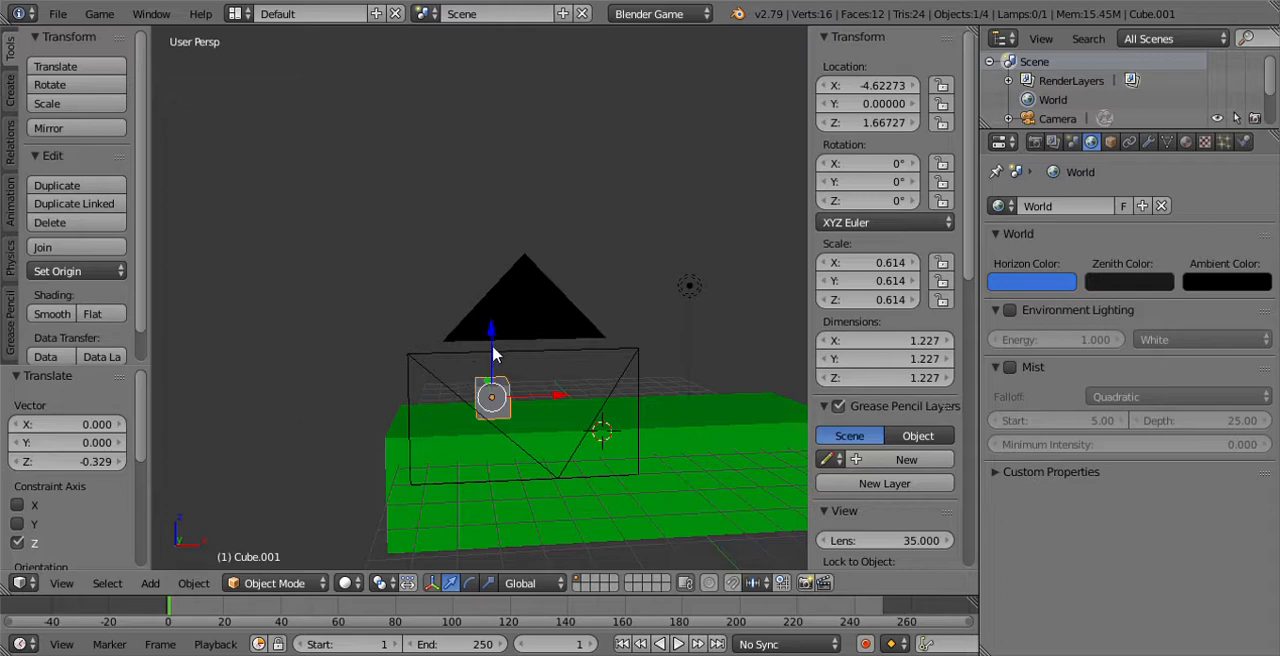
mouse_move(496, 388)
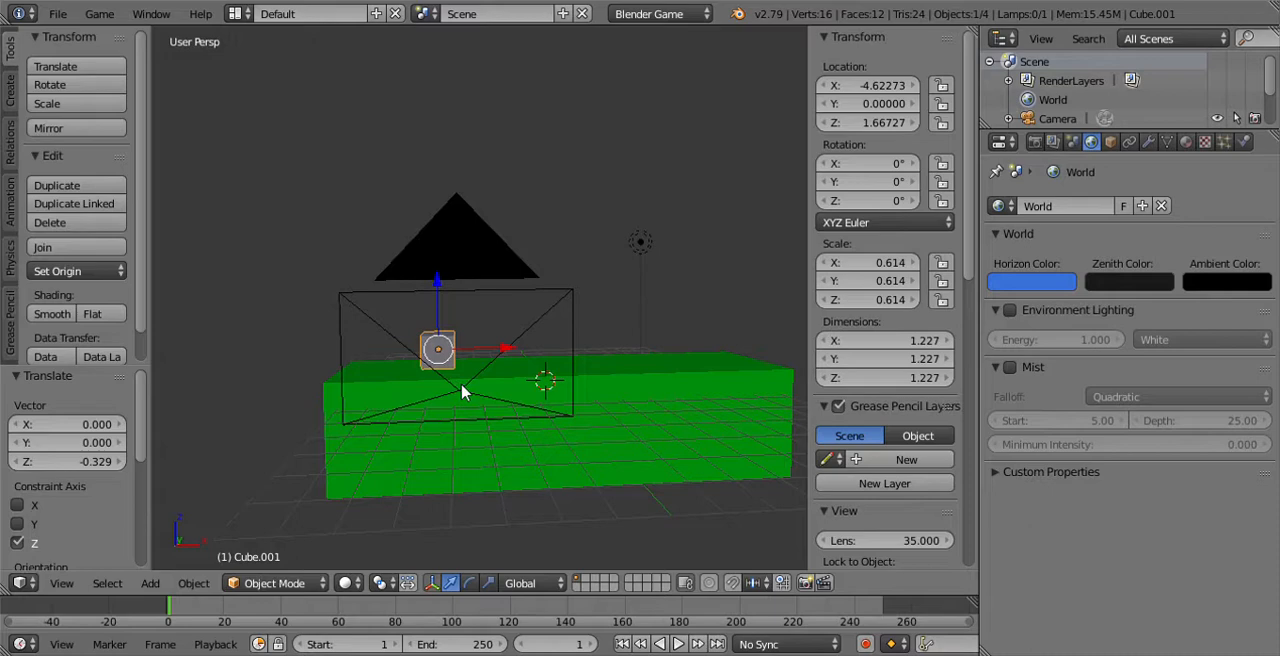
Enable Shadeless on the green ground block's material.
click(348, 584)
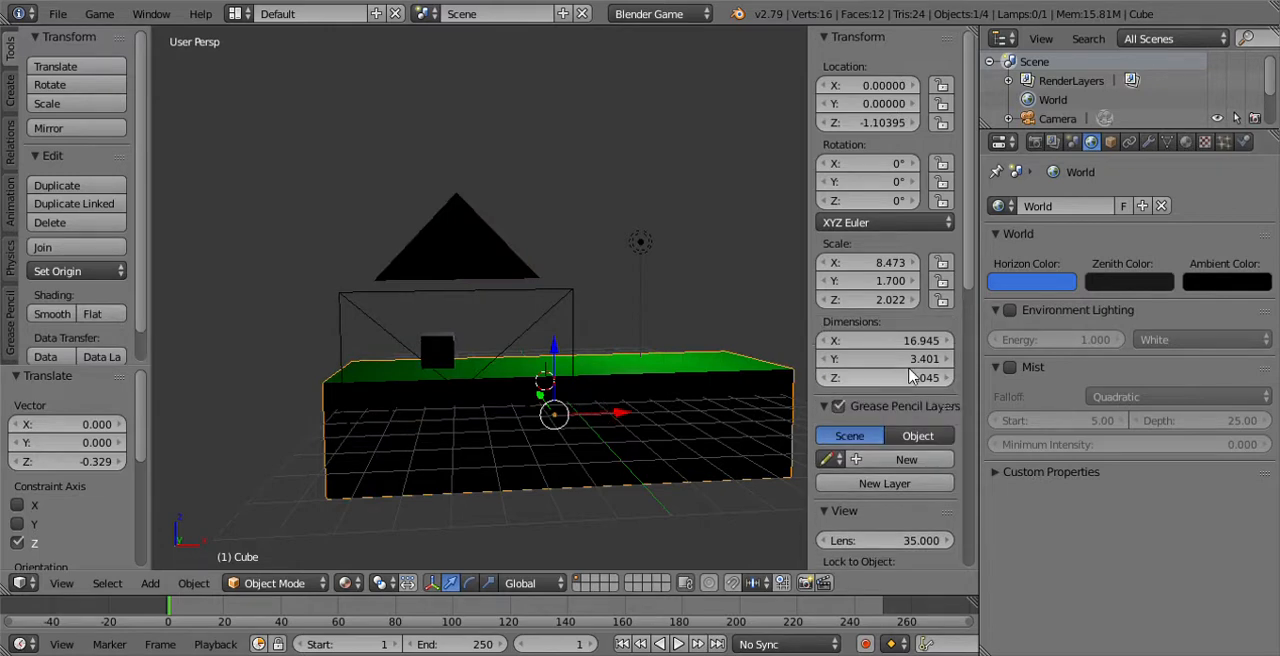
click(1186, 140)
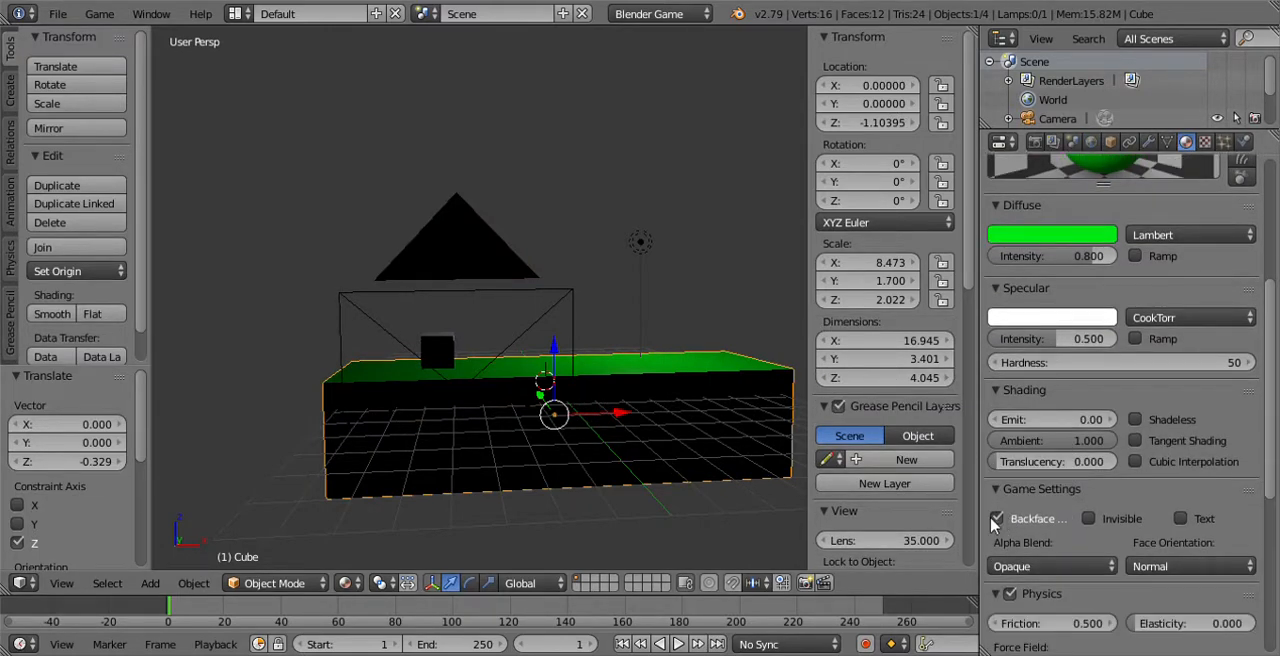
click(1136, 420)
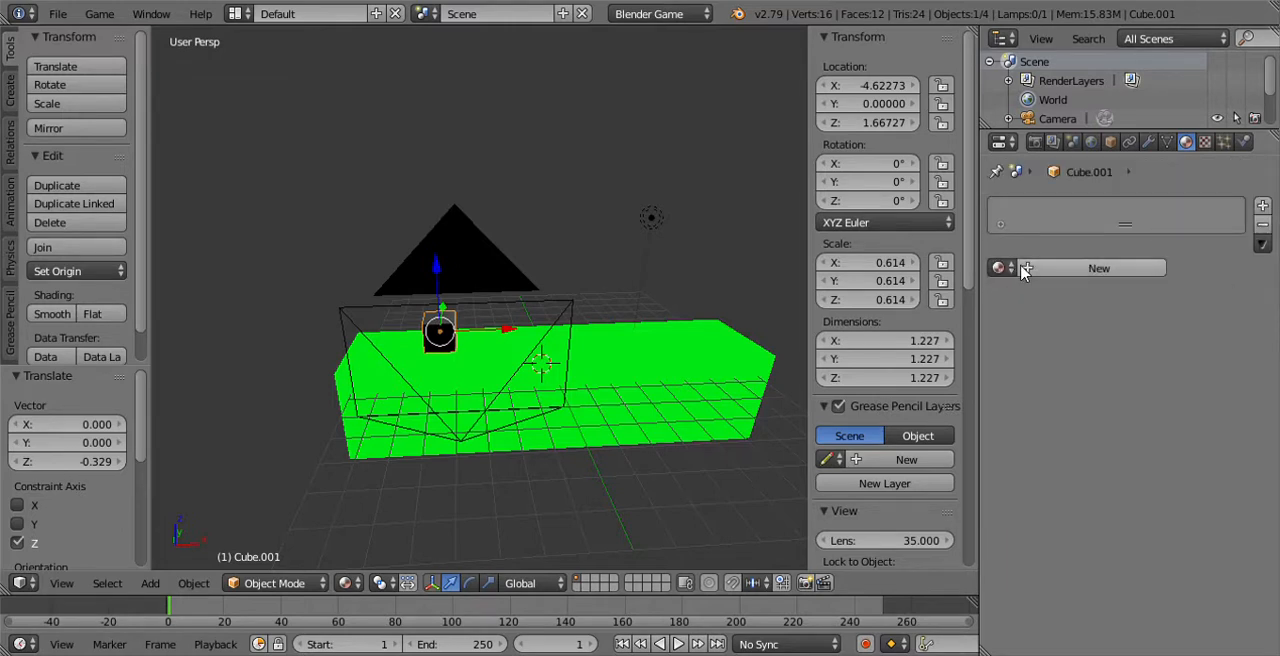
Create a new light-blue (cyan) shadeless material for the character cube.
click(1098, 268)
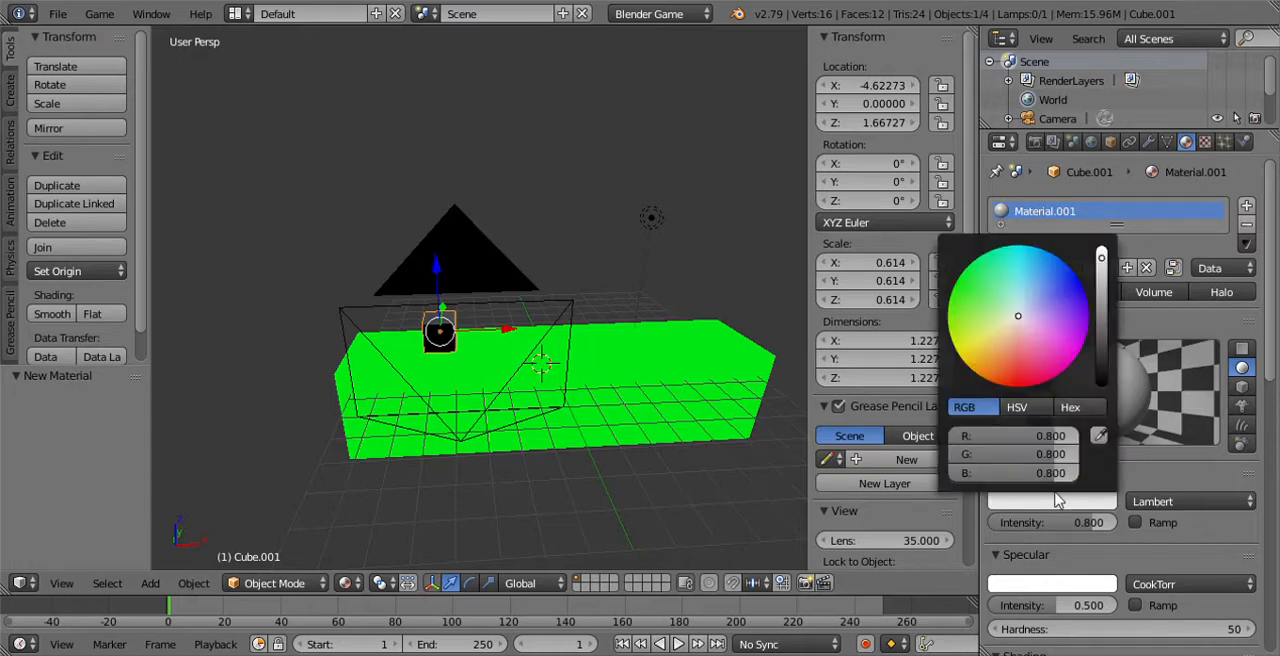
click(1012, 258)
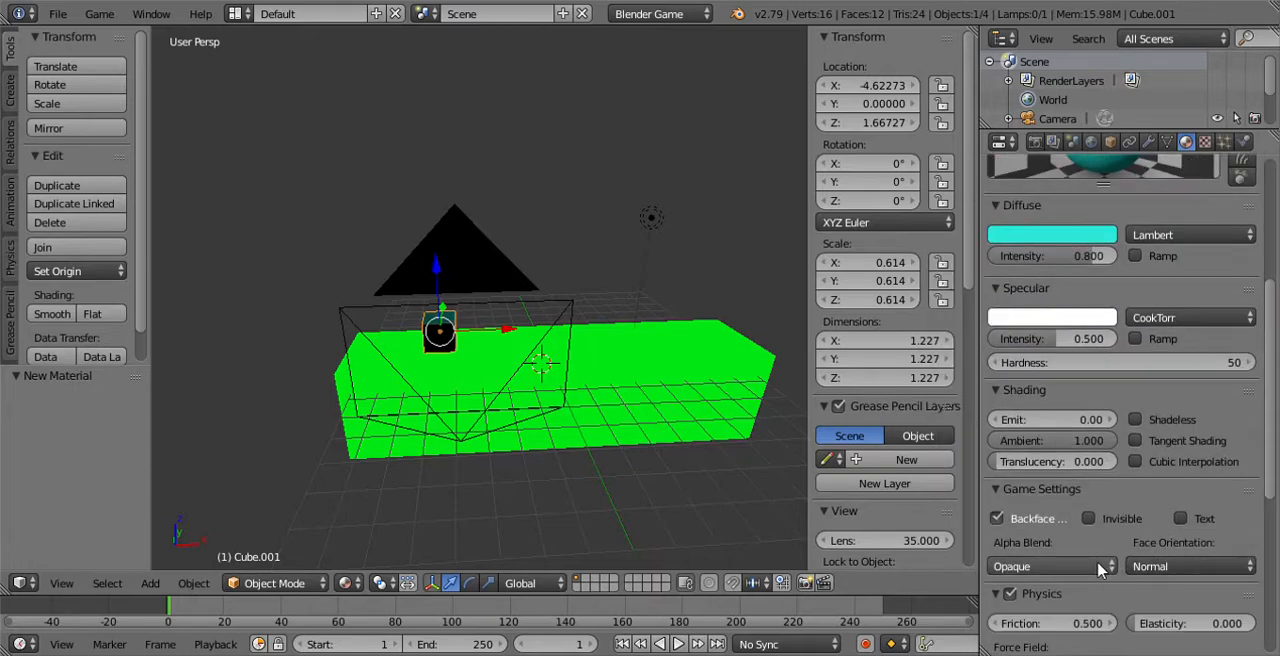
click(1136, 420)
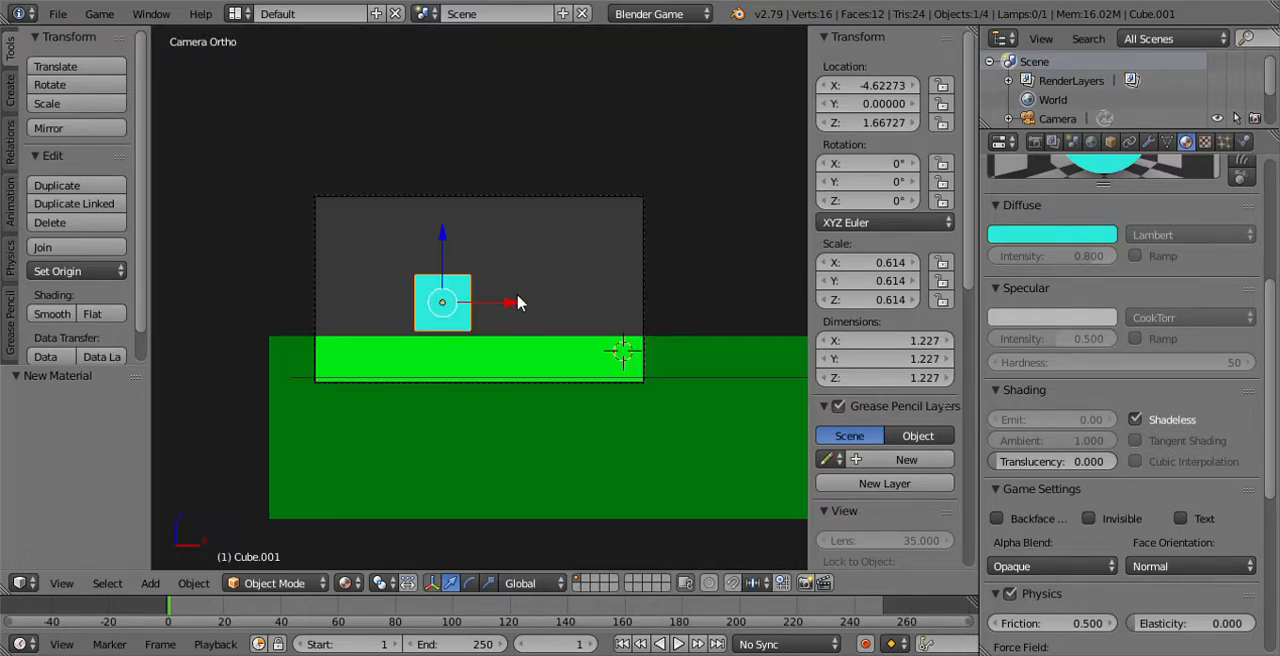
Move the cyan cube down along Z to about 1.54 so it rests on the ground.
drag(442, 302, 442, 308)
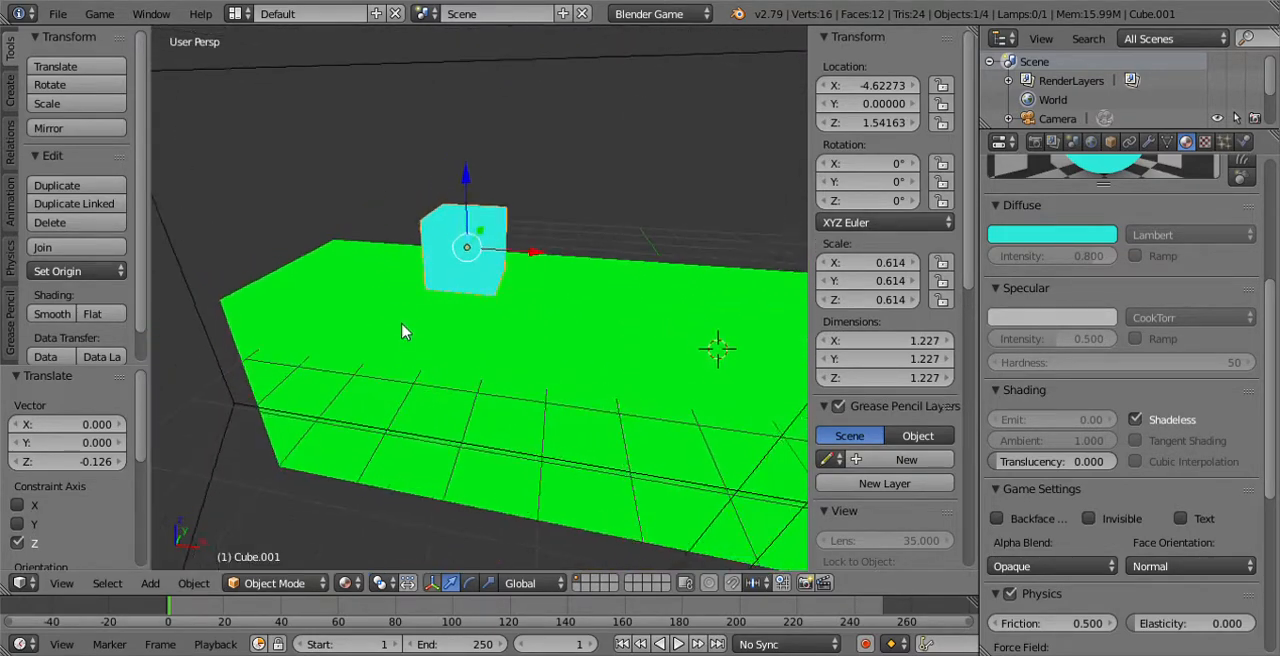
drag(404, 330, 490, 390)
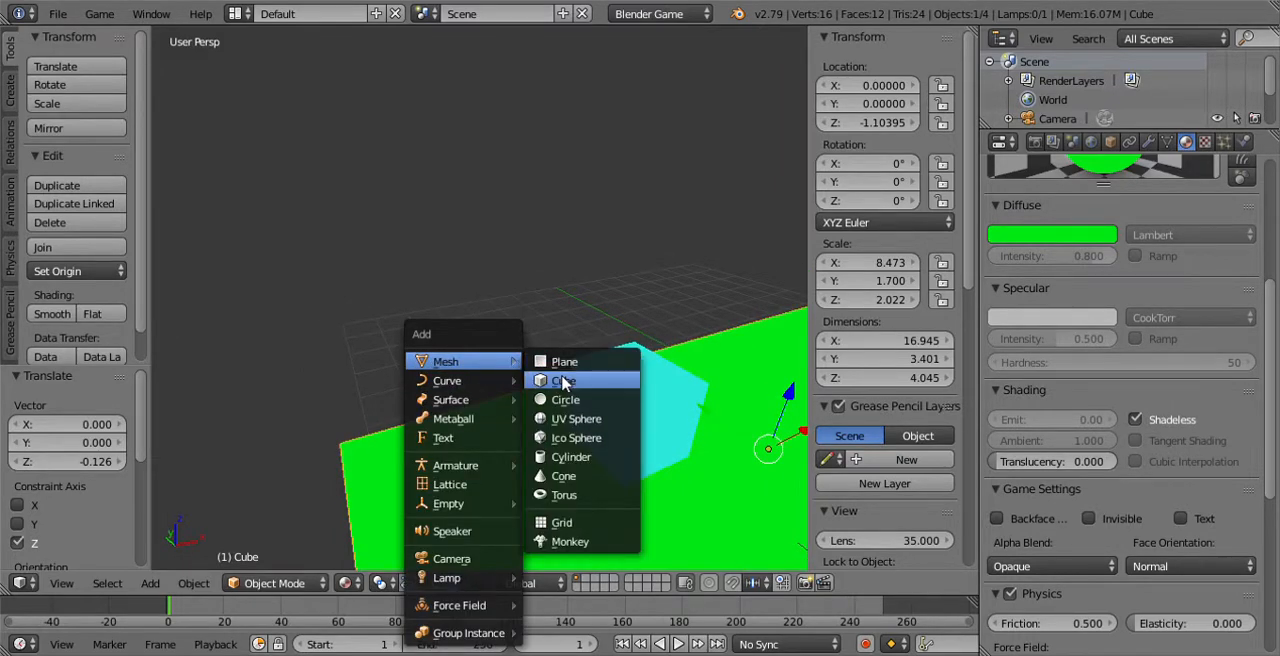
Add a third cube and shrink it to a small block of about 0.23 scale.
click(562, 380)
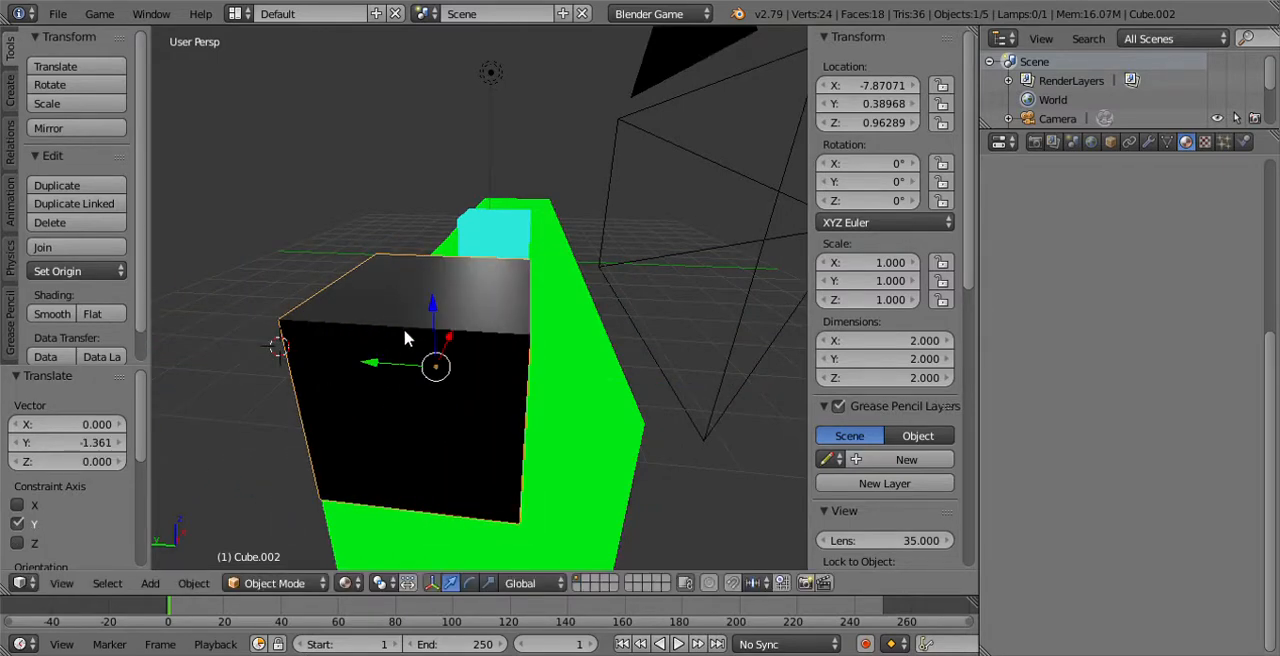
drag(432, 368, 432, 296)
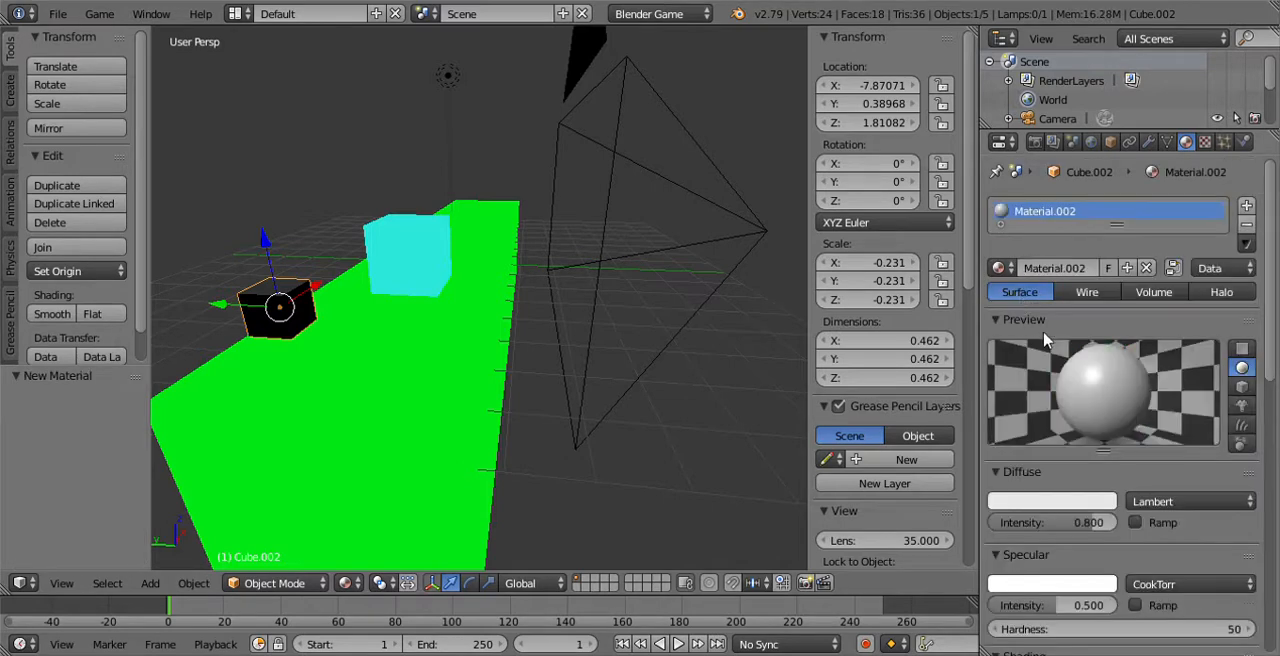
Set the small block's diffuse colour to dark green and make the material Shadeless.
click(1052, 500)
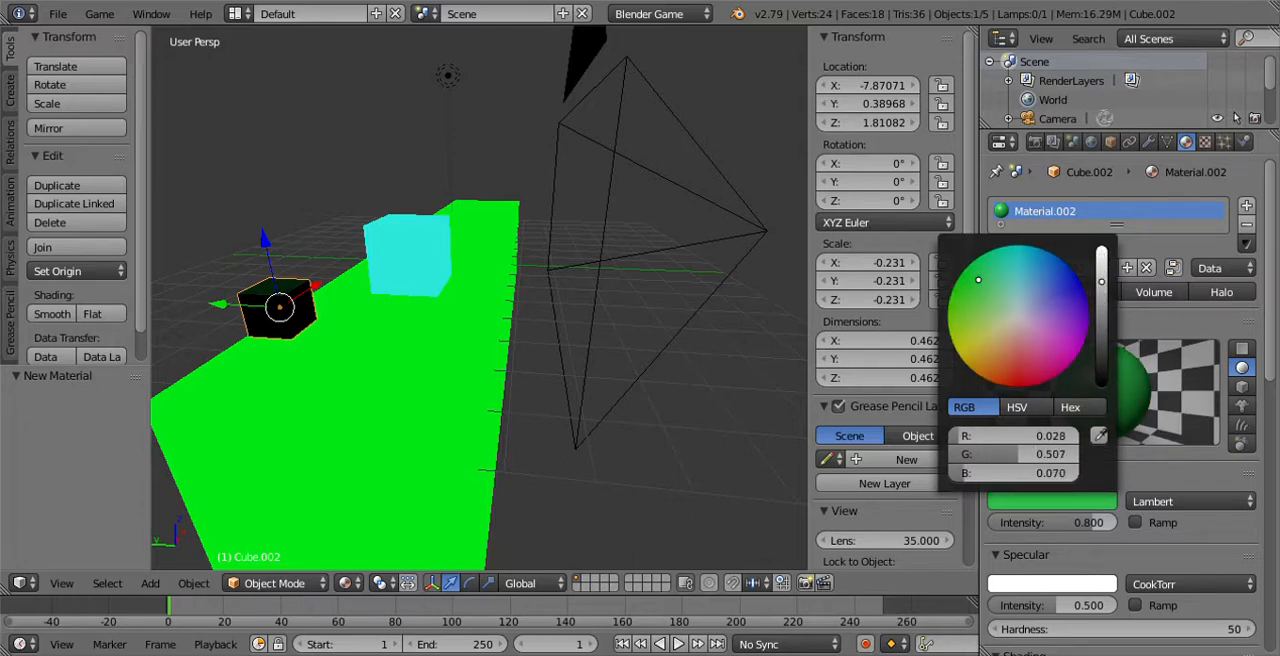
click(976, 284)
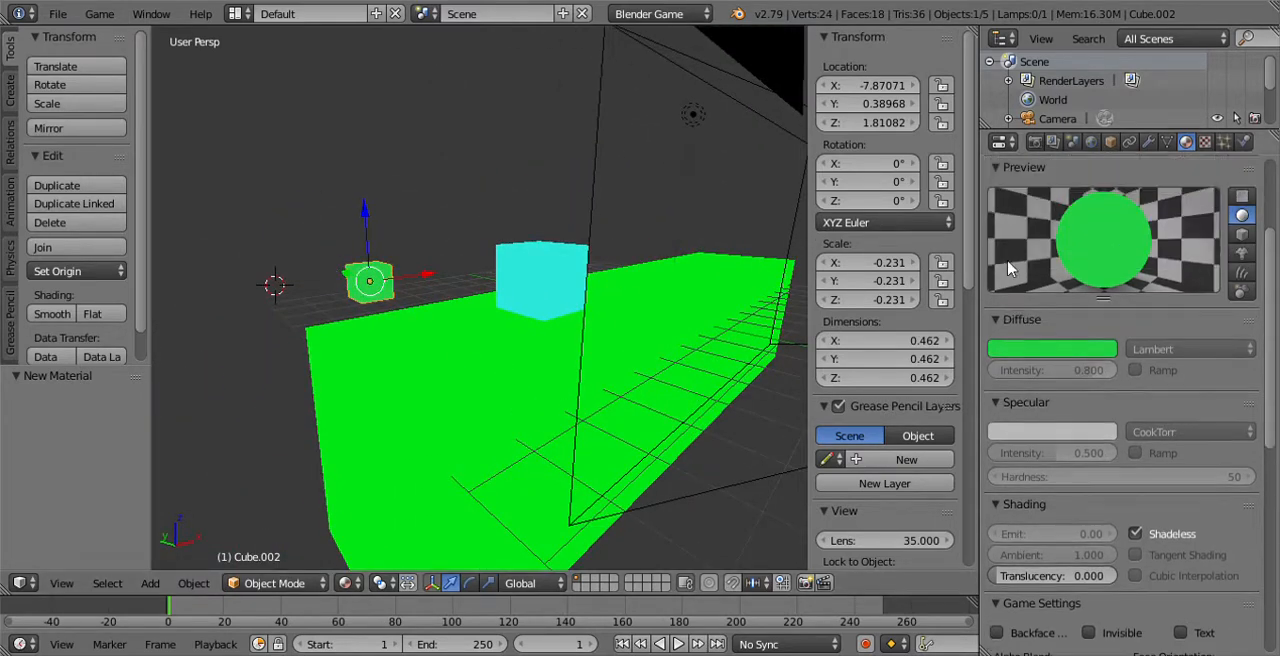
click(1052, 348)
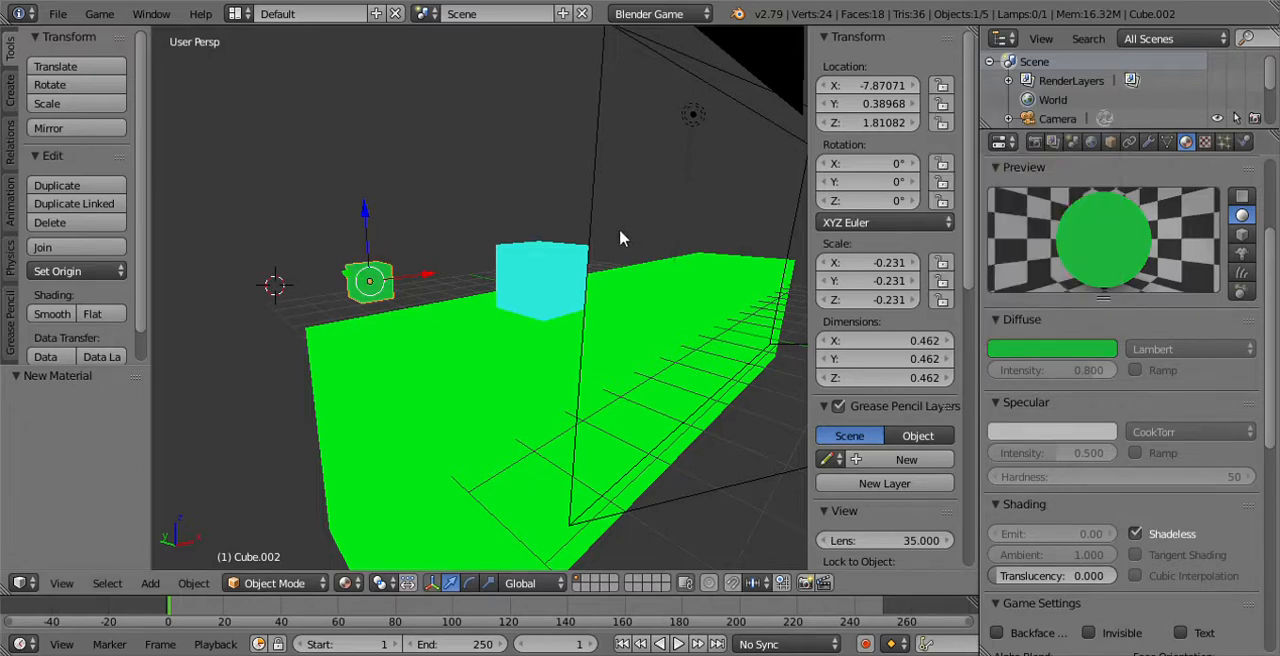
drag(620, 238, 670, 384)
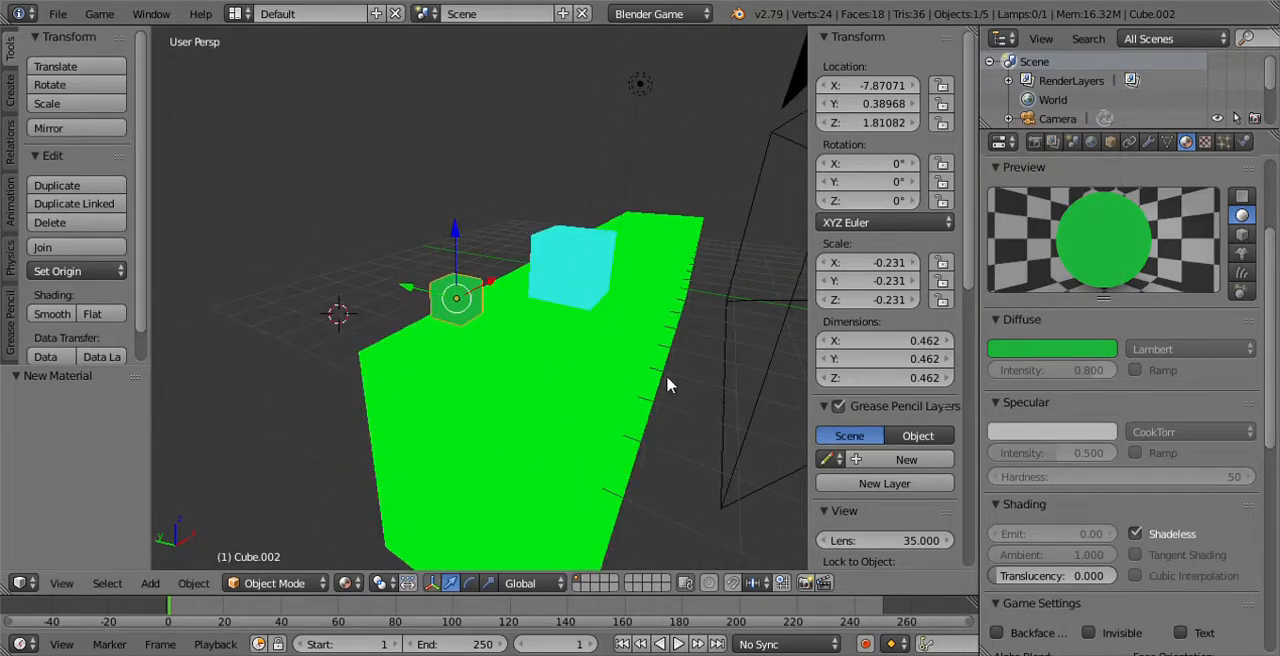
Stretch the block along X into a flat bush on the ground and place a duplicate on the opposite side.
drag(456, 296, 310, 340)
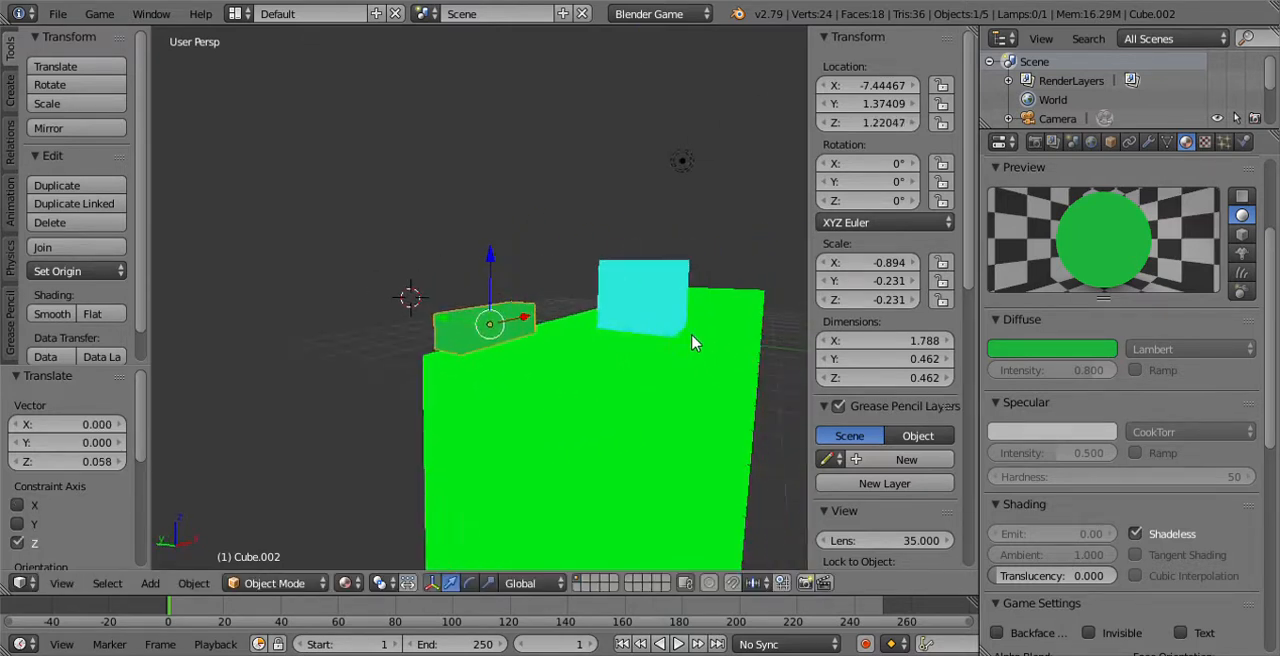
drag(696, 340, 510, 420)
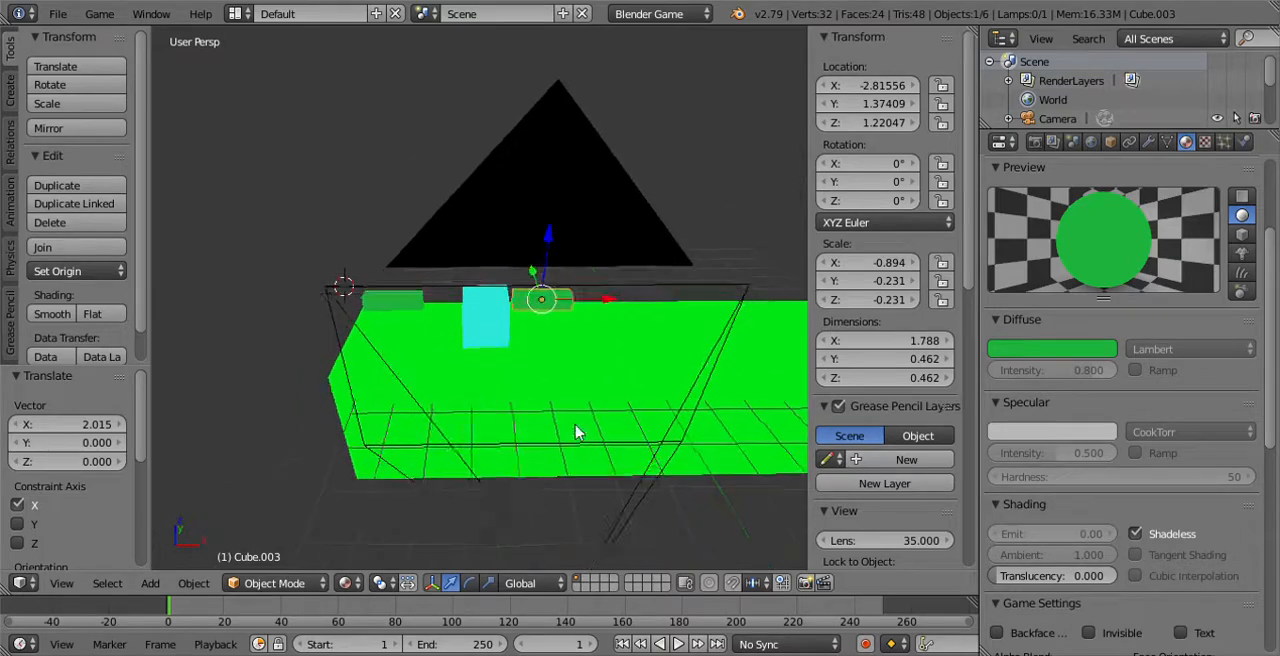
drag(576, 432, 212, 398)
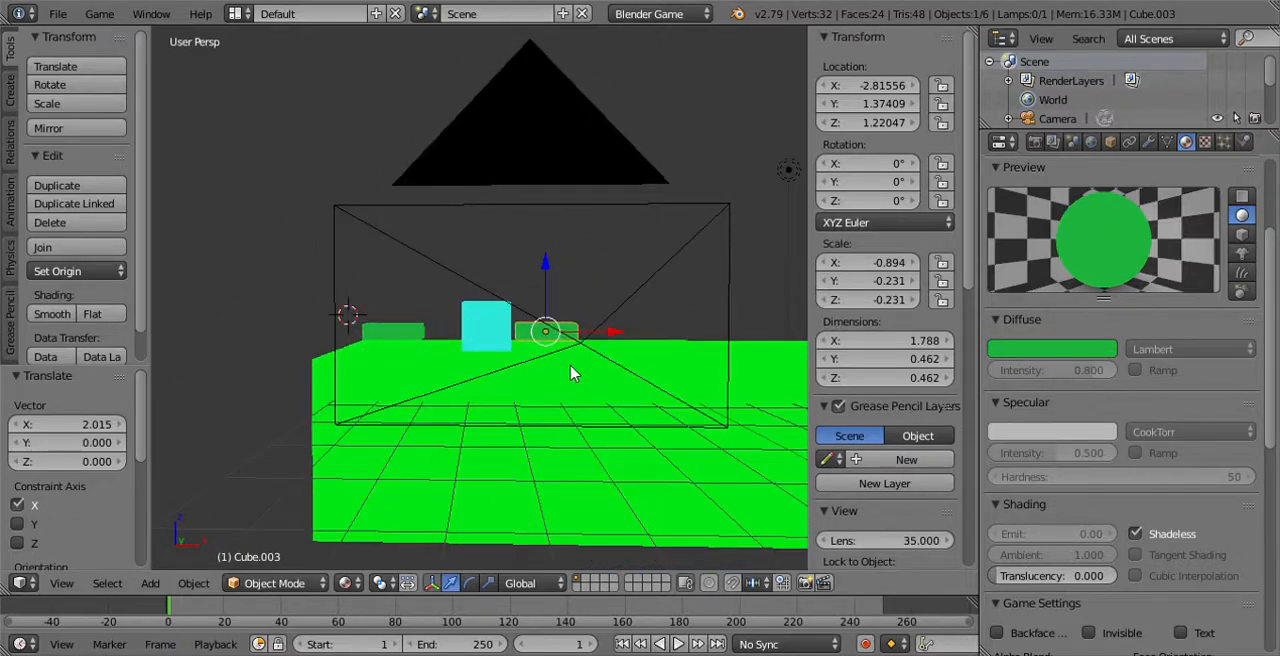
key(KP_0)
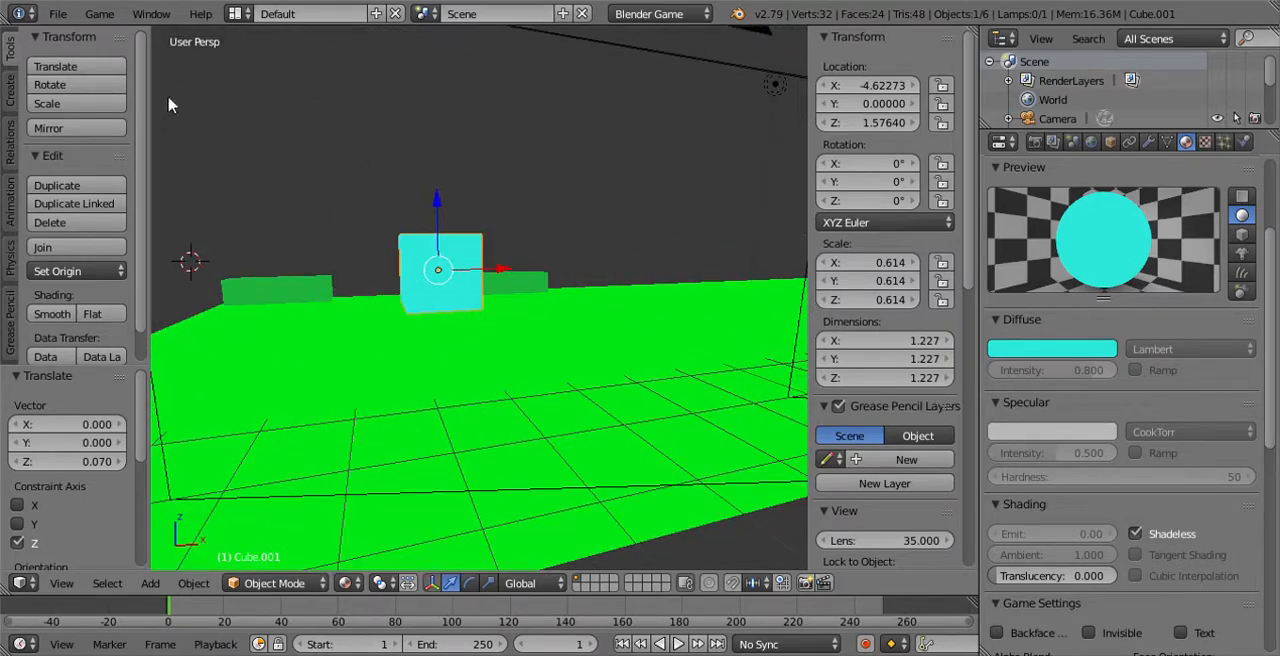
Save the scene via Save As under the name mygame.blend.
click(58, 12)
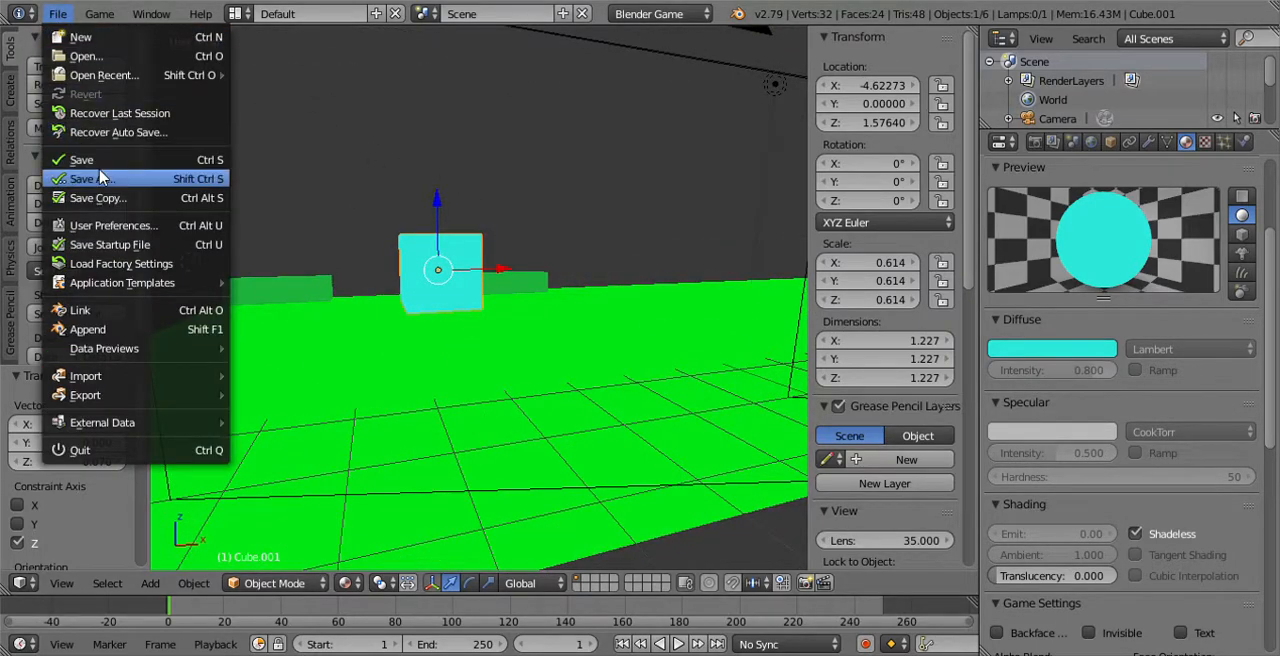
click(92, 178)
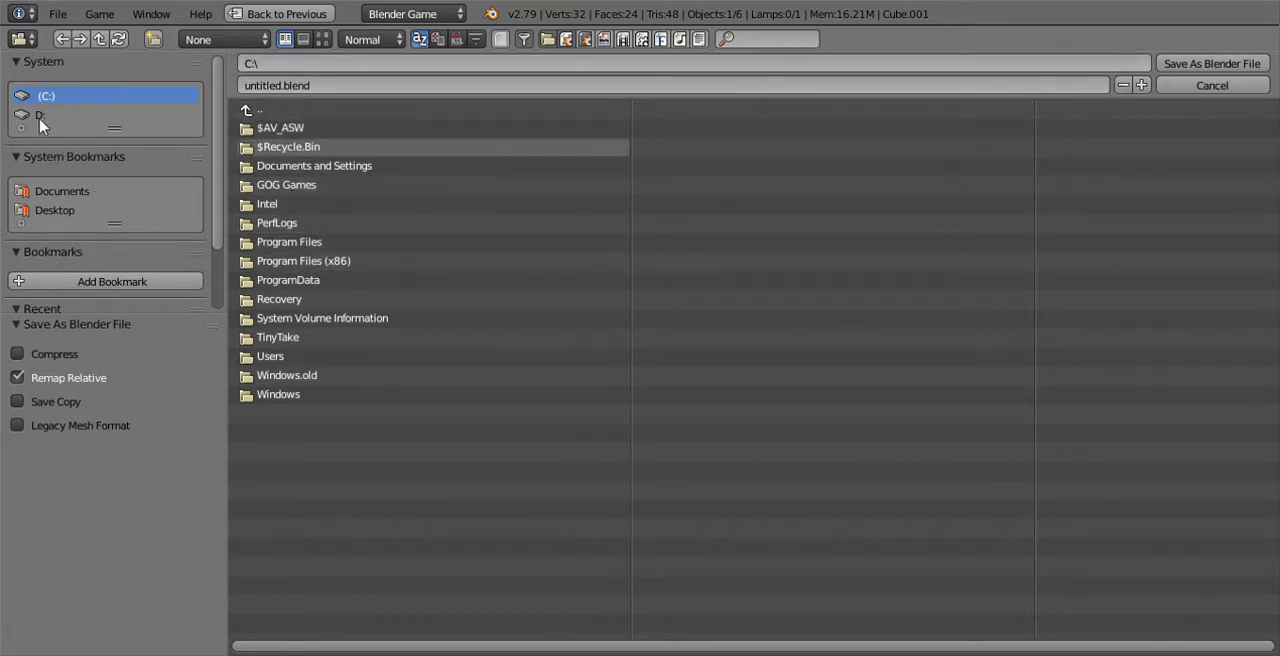
mouse_move(304, 260)
text(m)
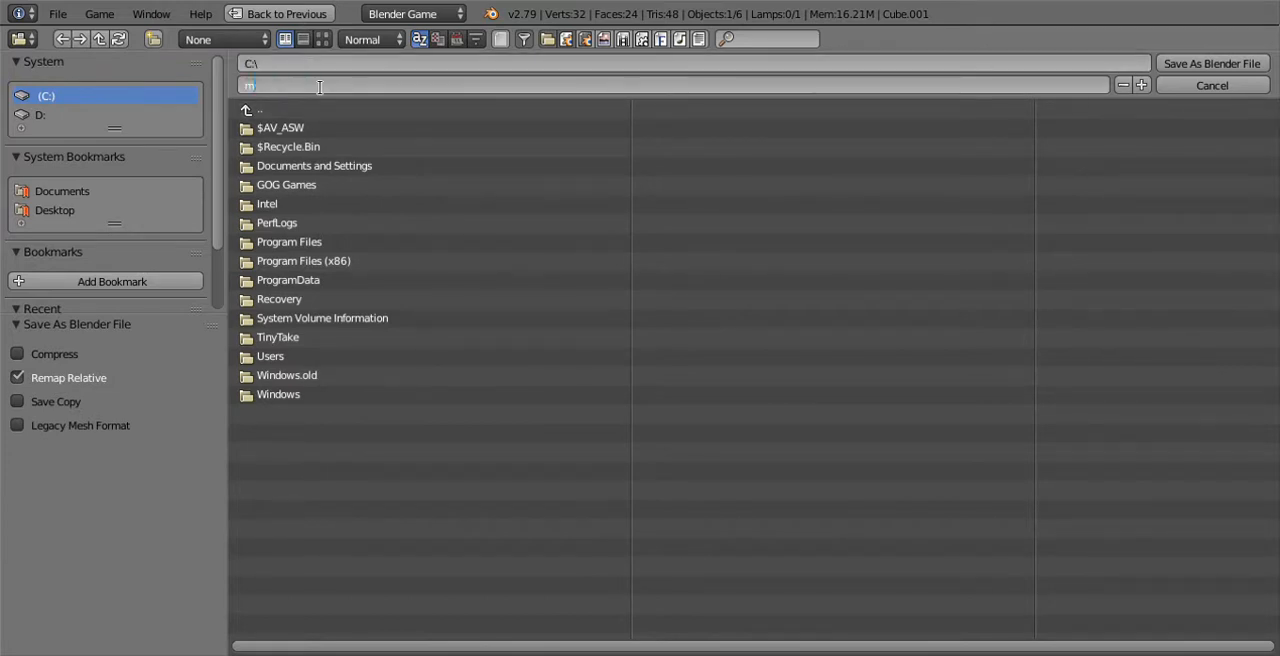
text(ygame.blend)
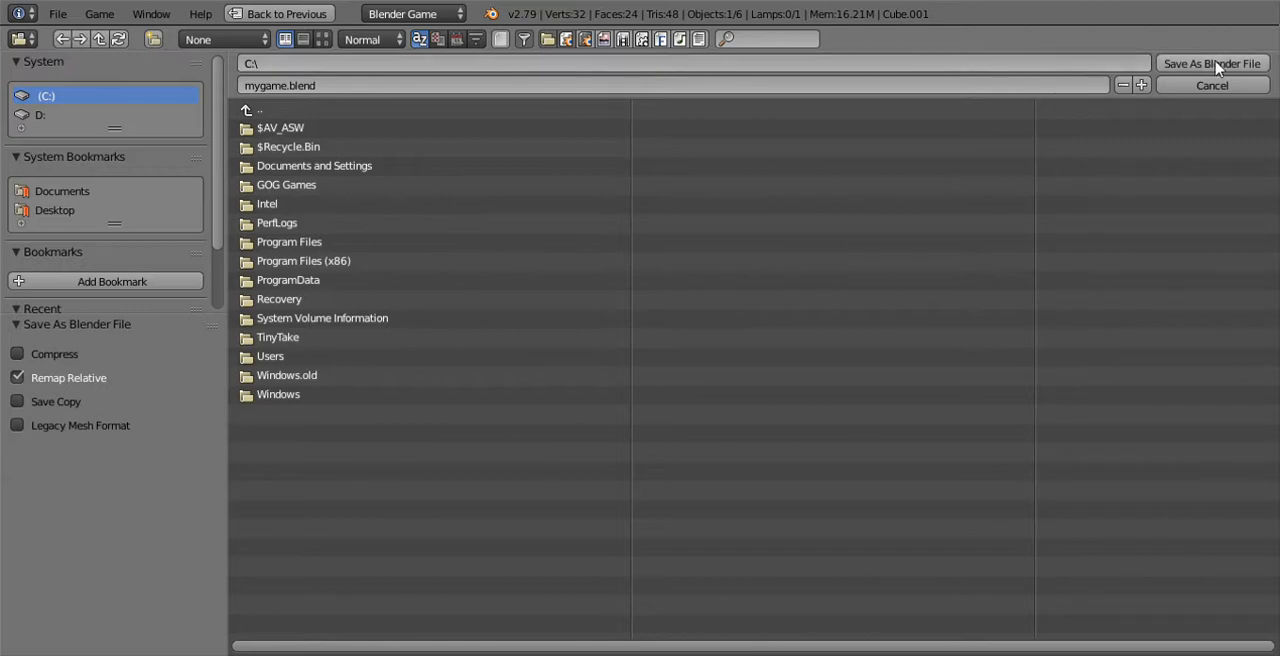
click(1212, 64)
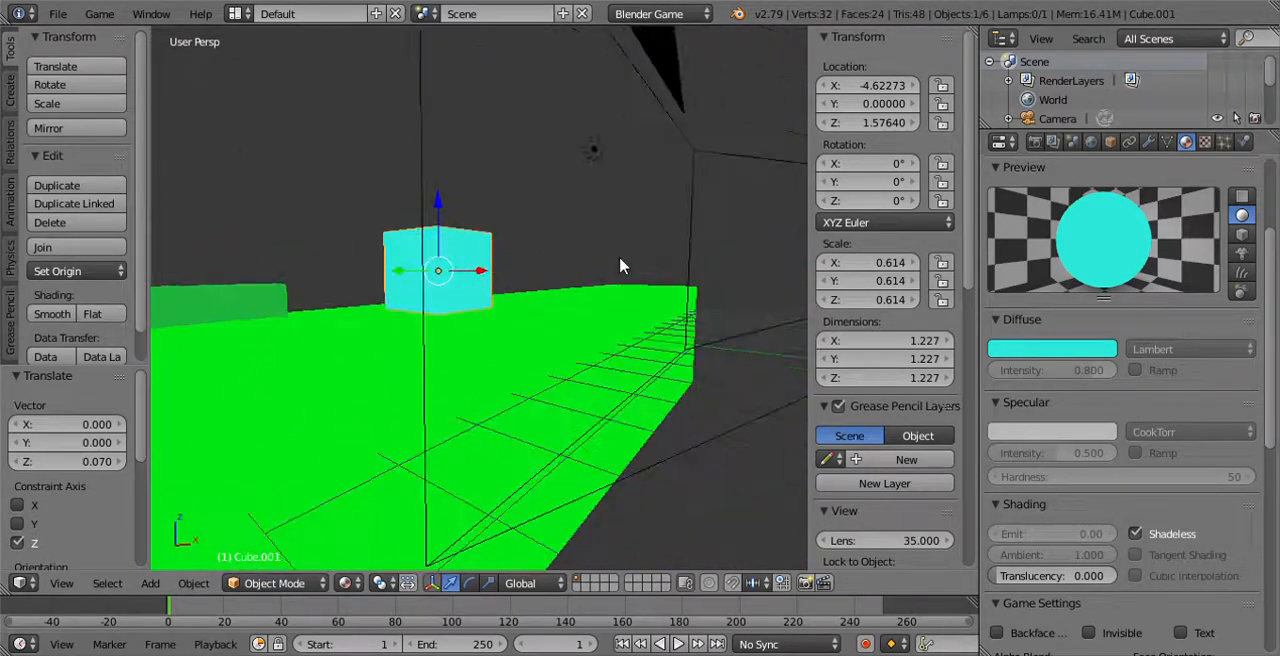
drag(620, 264, 670, 288)
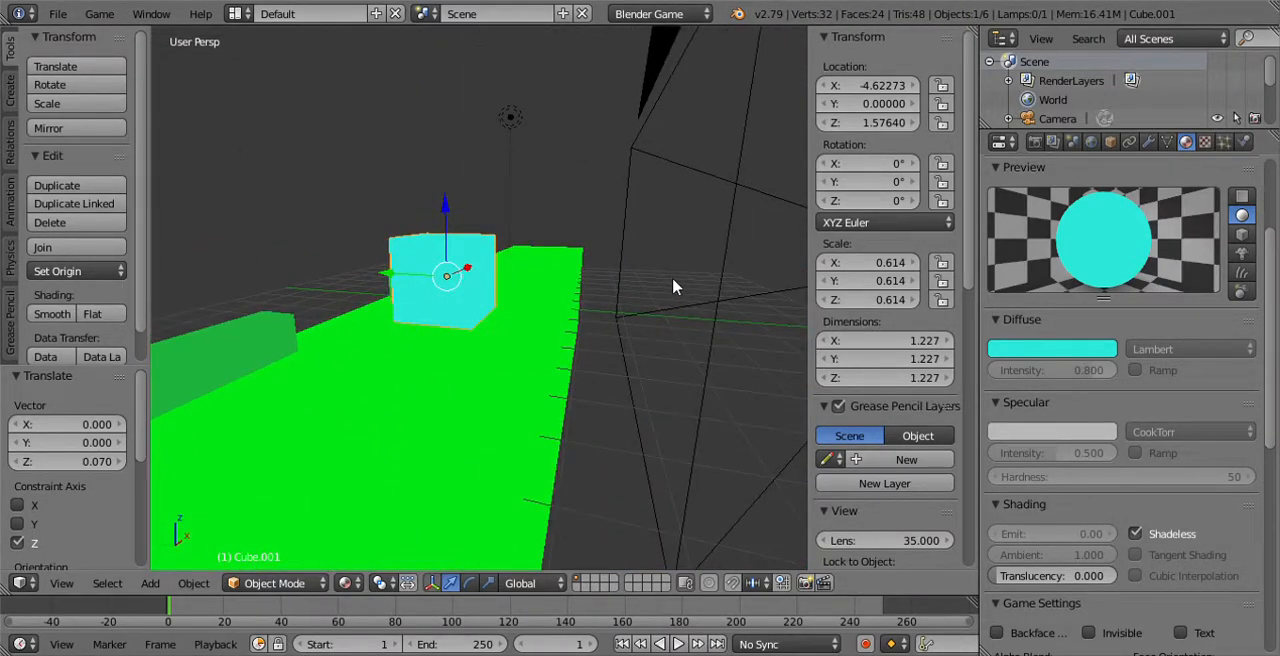